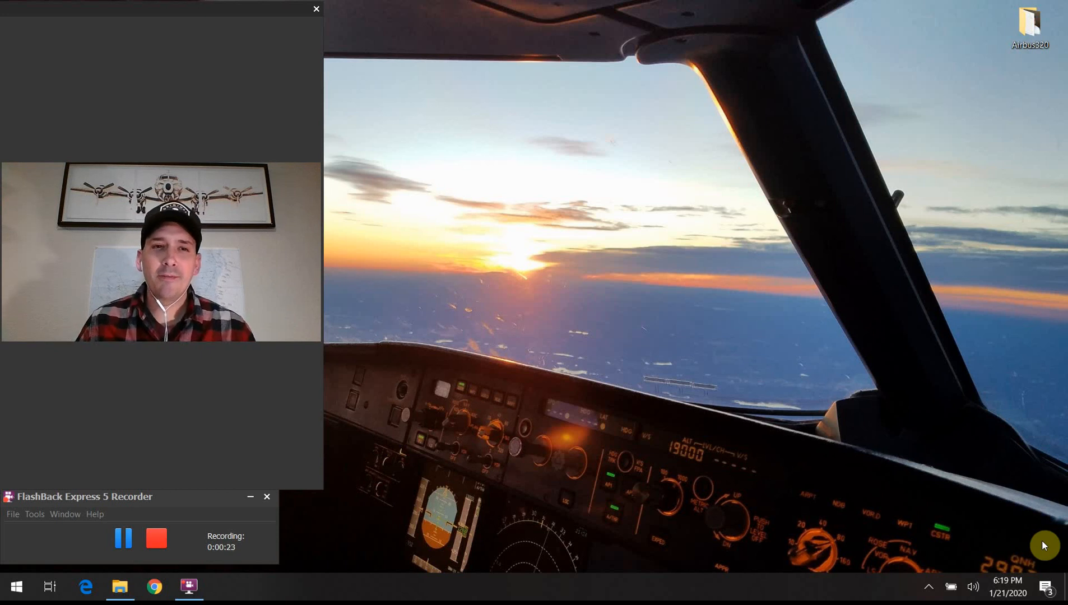
pyautogui.moveTo(1008, 517)
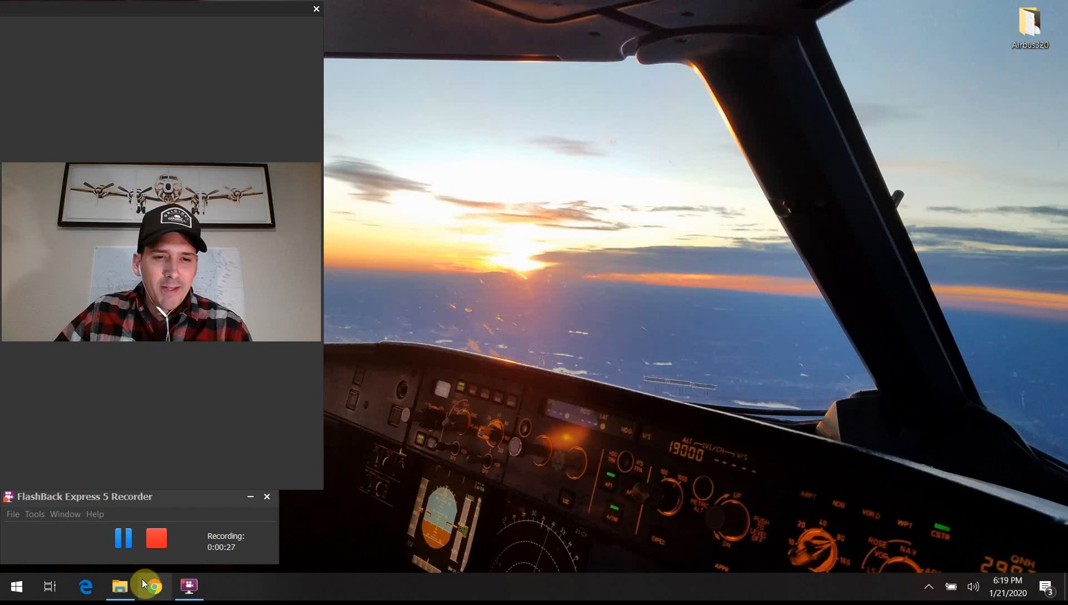
# Step: Bring up the 38-Terrain on ND folder of lesson photos in File Explorer
pyautogui.click(120, 586)
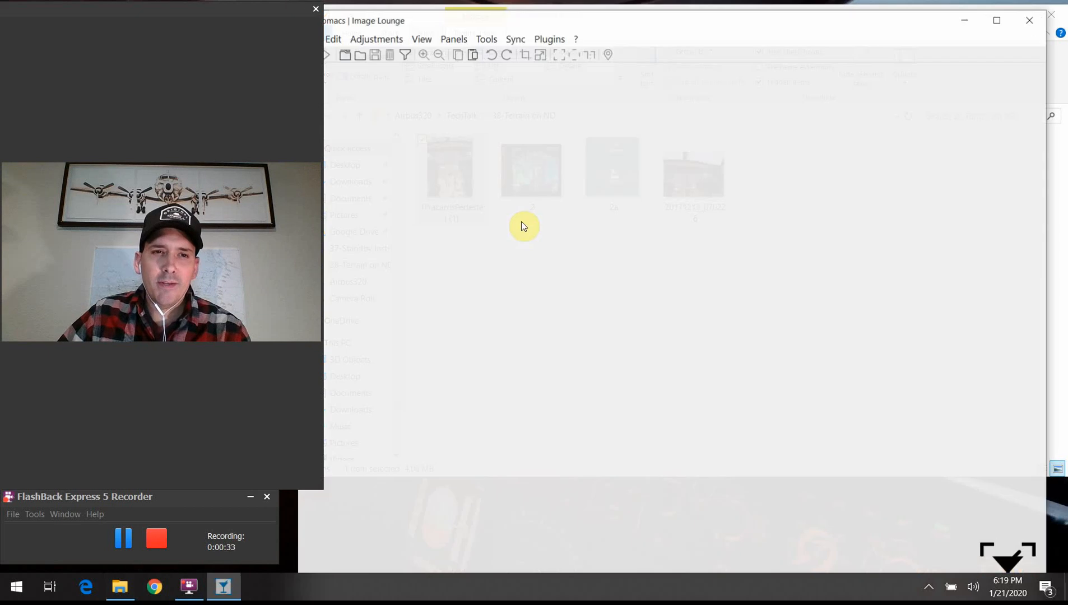
# Step: Display the 1PlacardsPedestal instrument-panel photo in nomacs
pyautogui.doubleClick(449, 170)
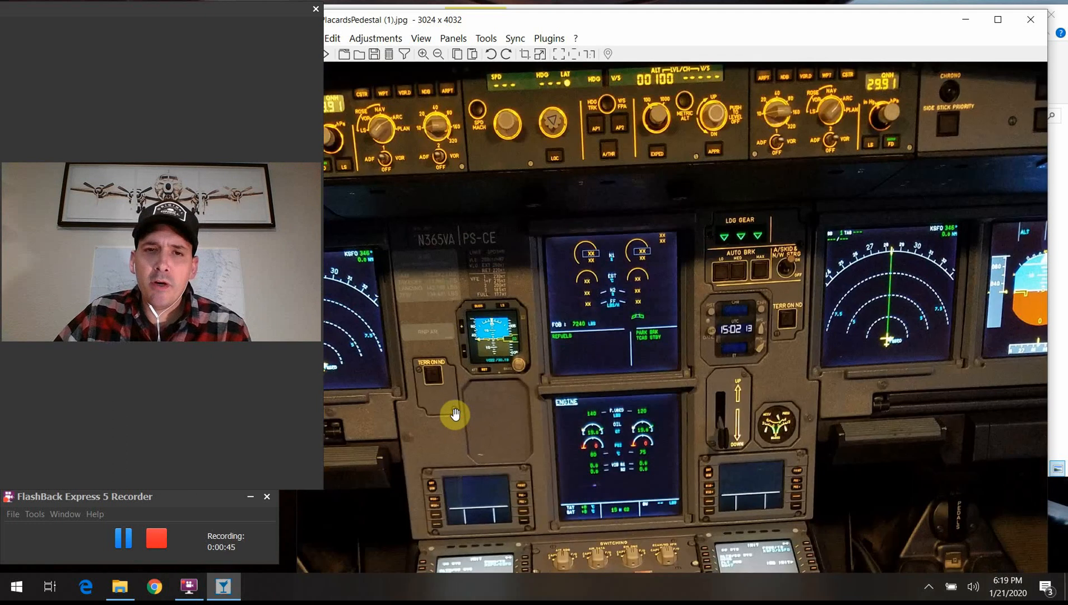
pyautogui.moveTo(758, 418)
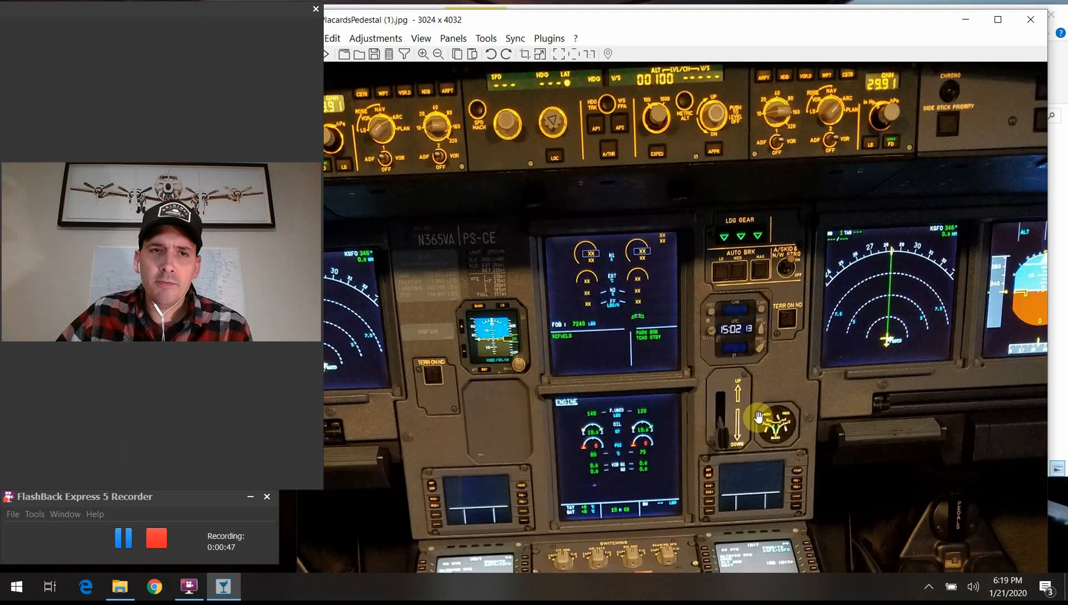
pyautogui.moveTo(711, 400)
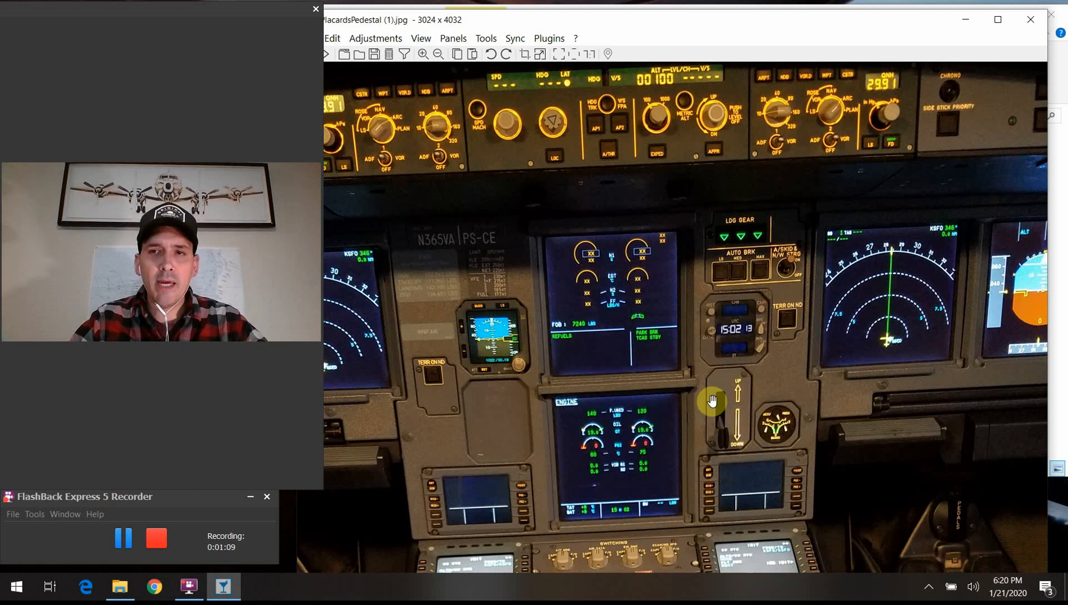
pyautogui.moveTo(906, 297)
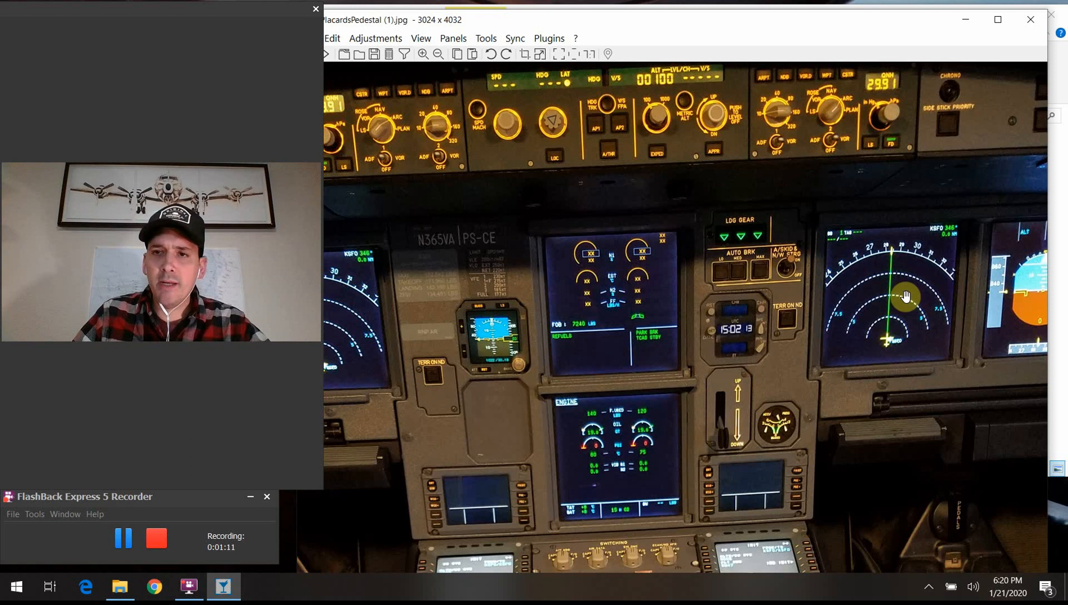
pyautogui.moveTo(906, 305)
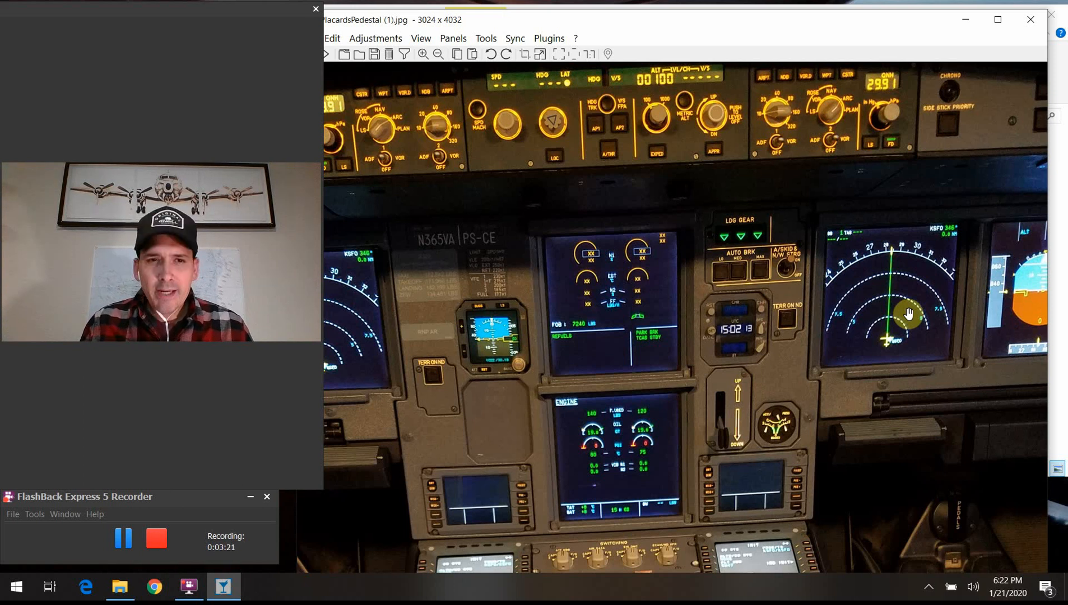
pyautogui.moveTo(960, 326)
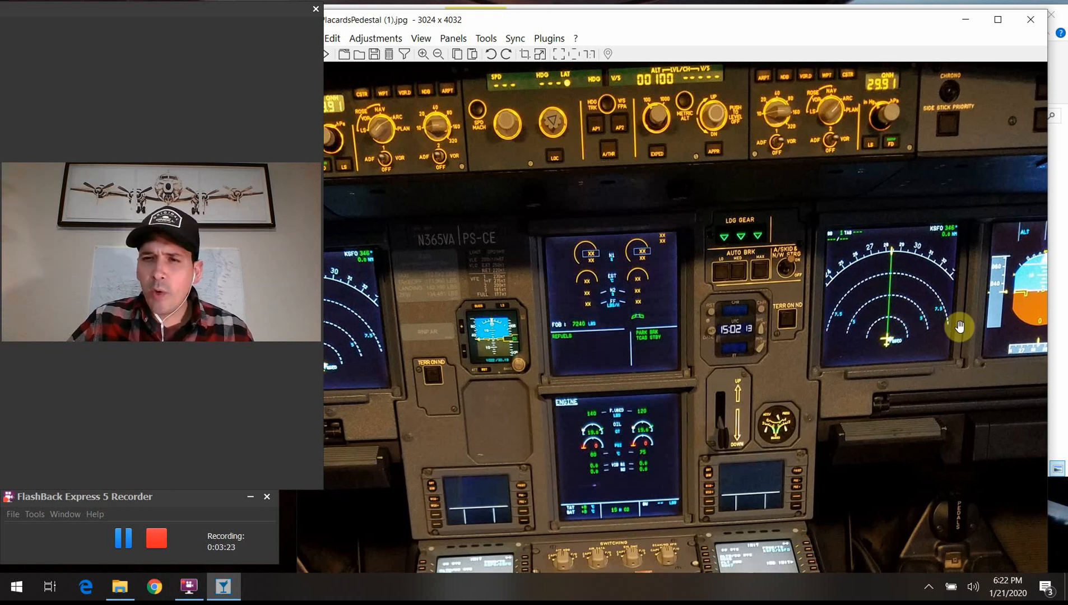
pyautogui.moveTo(941, 313)
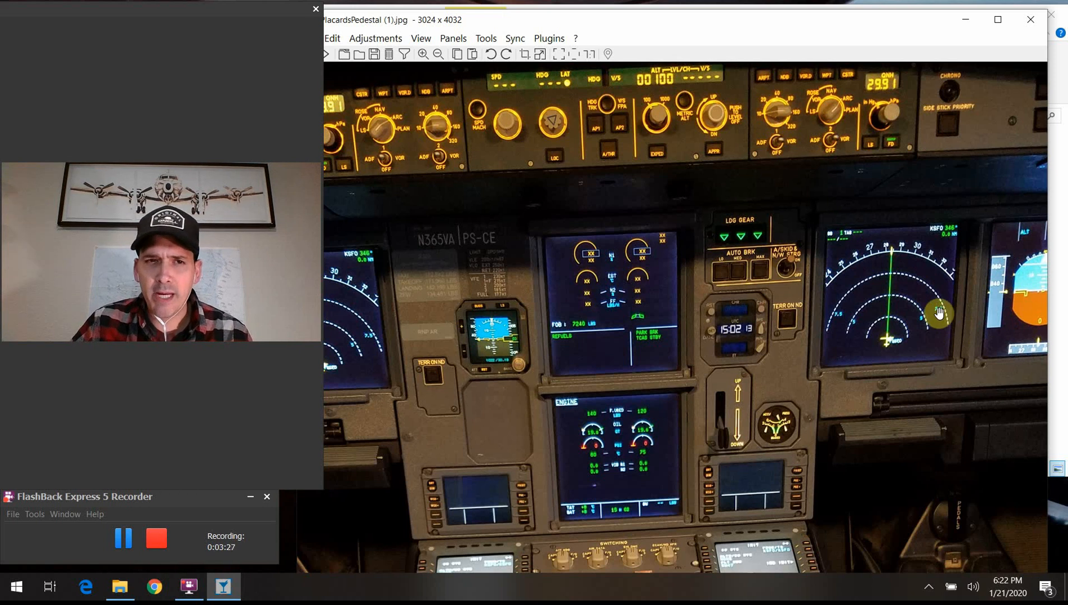
pyautogui.moveTo(860, 29)
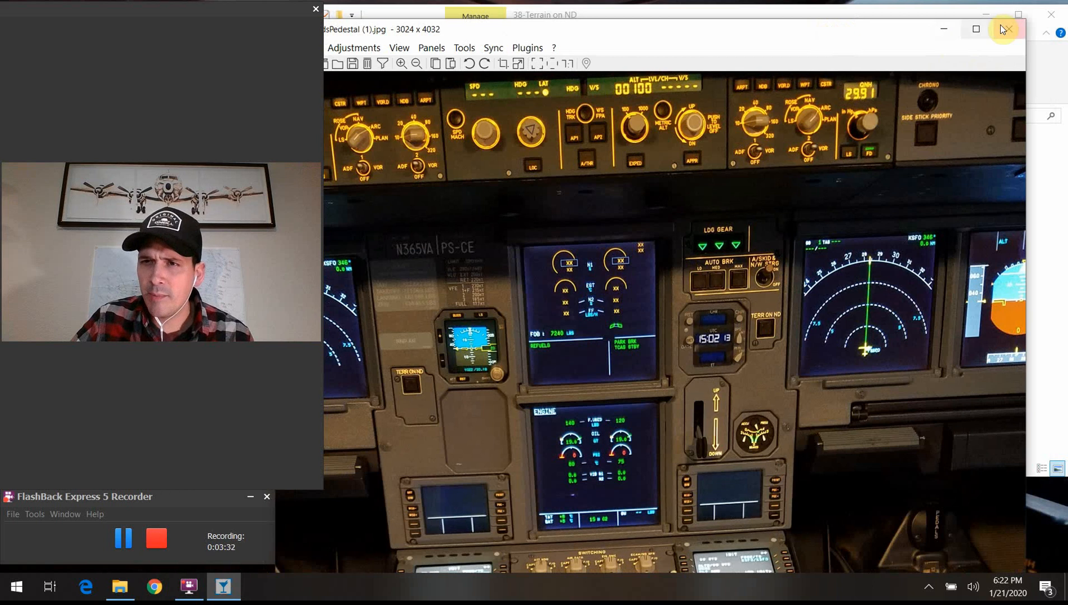
# Step: Swap the panel photo for the 20171213_070226 close-up of the ND, PFD and brightness knobs
pyautogui.click(1003, 29)
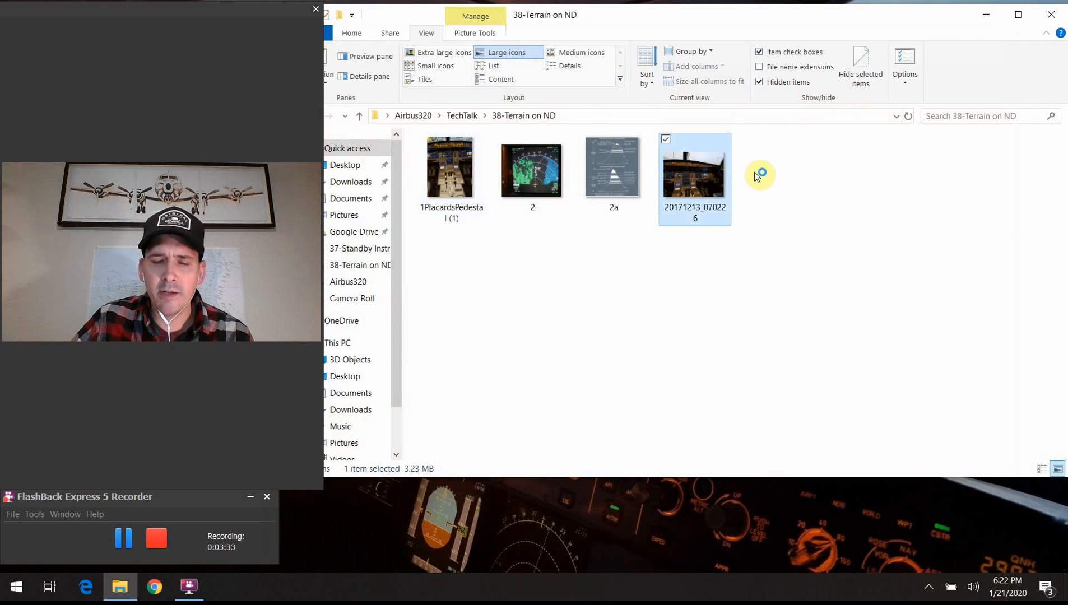
pyautogui.doubleClick(692, 171)
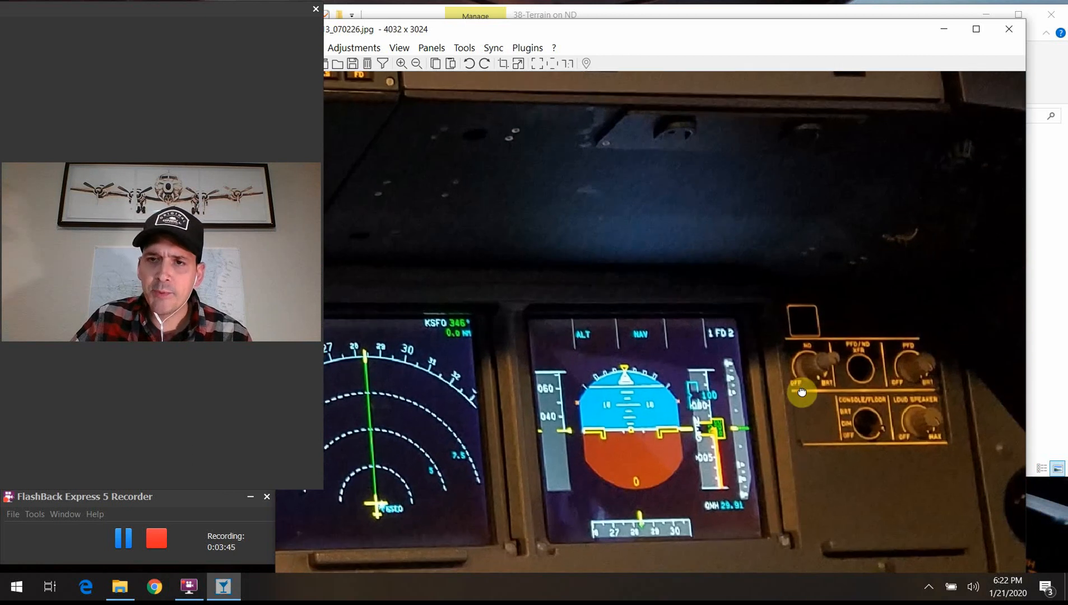
pyautogui.moveTo(408, 439)
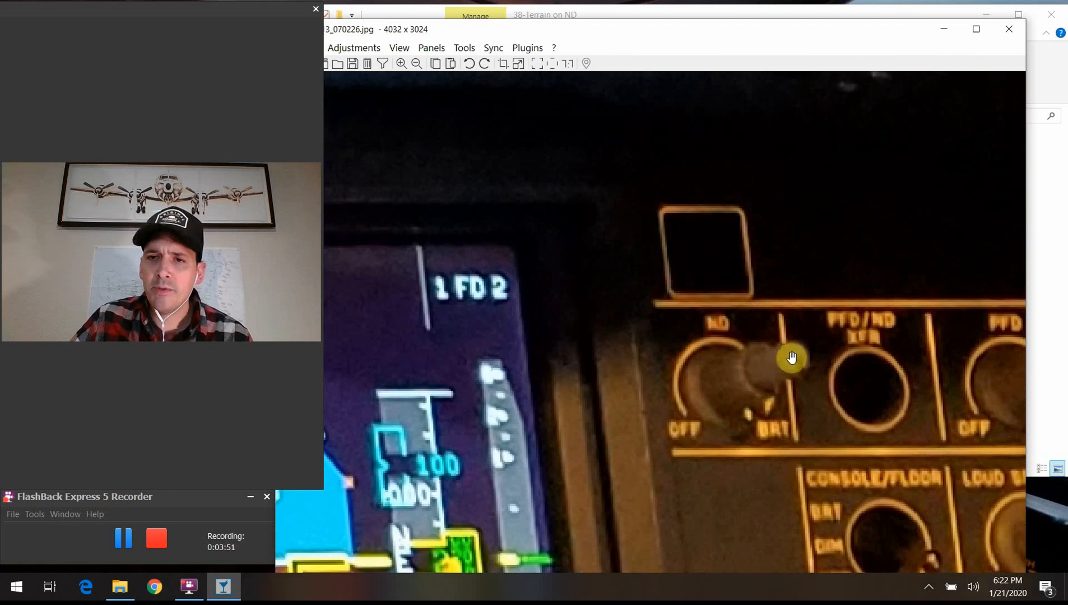
pyautogui.moveTo(752, 378)
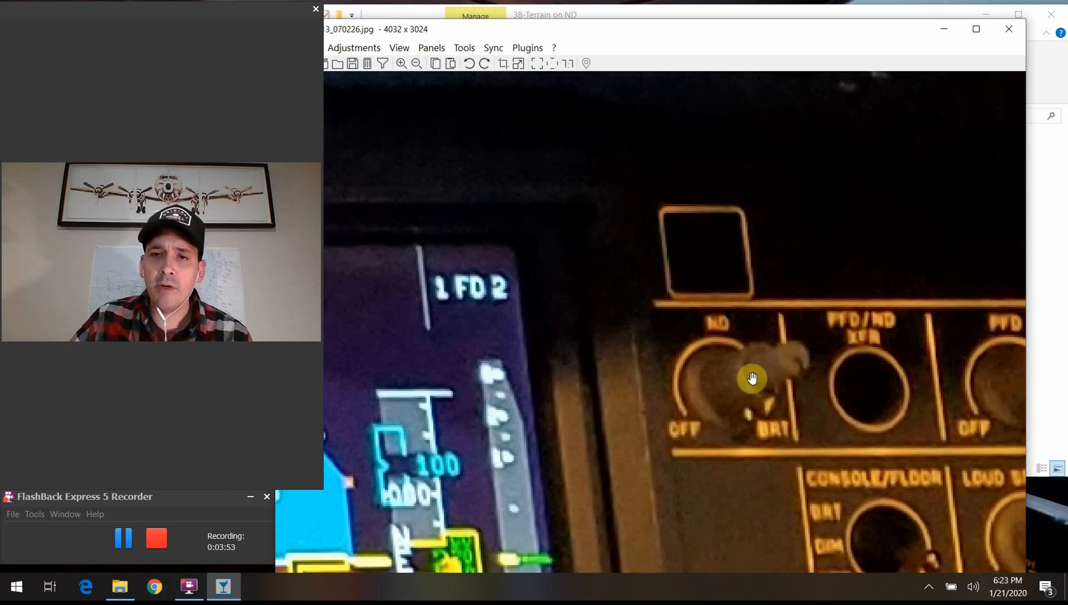
pyautogui.moveTo(791, 380)
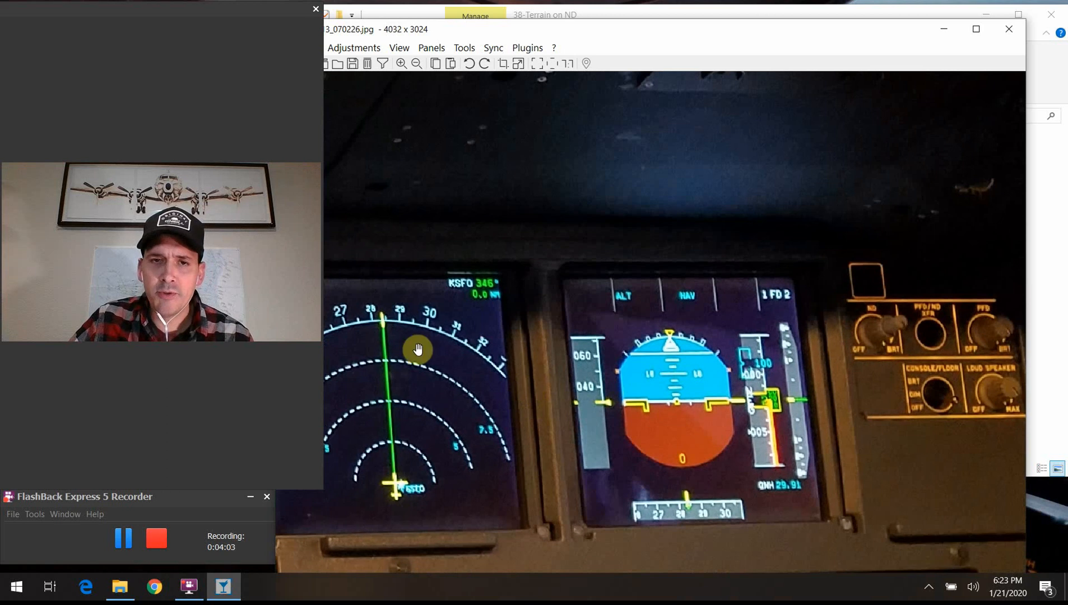
pyautogui.moveTo(465, 362)
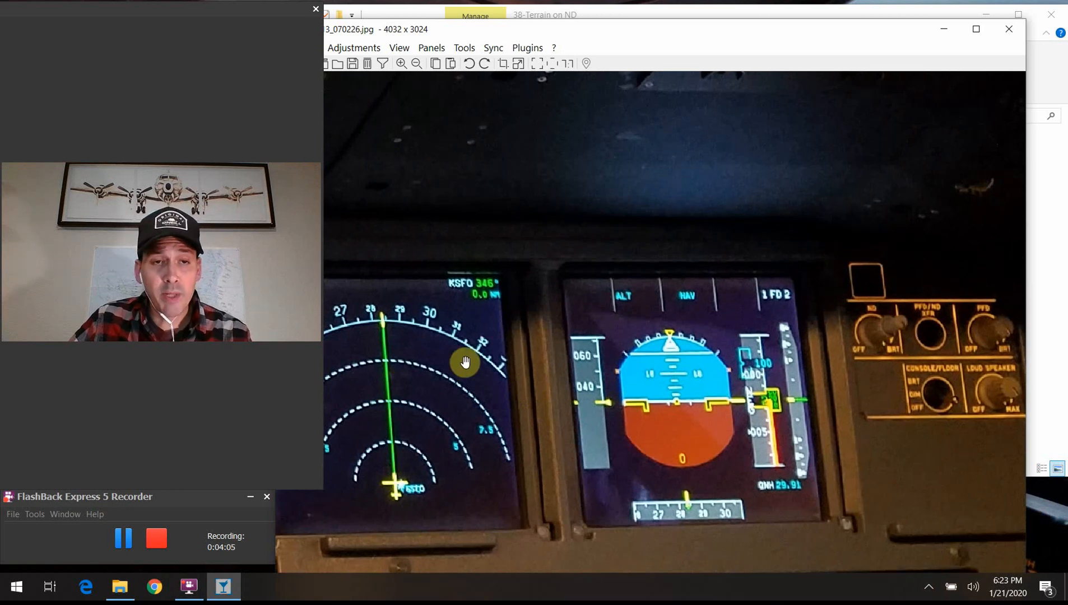
pyautogui.moveTo(865, 333)
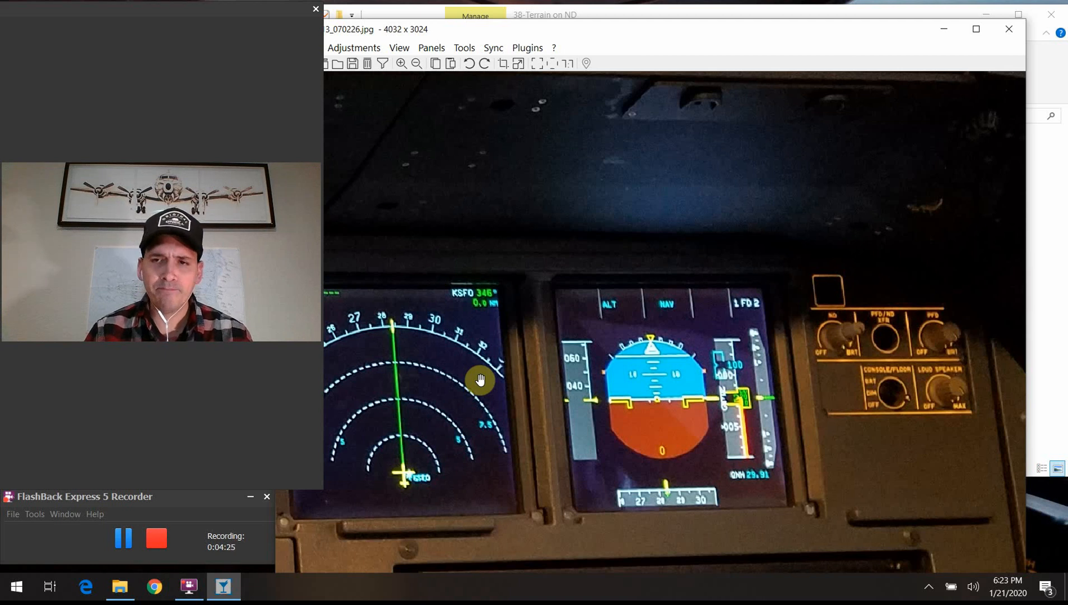
pyautogui.moveTo(620, 416)
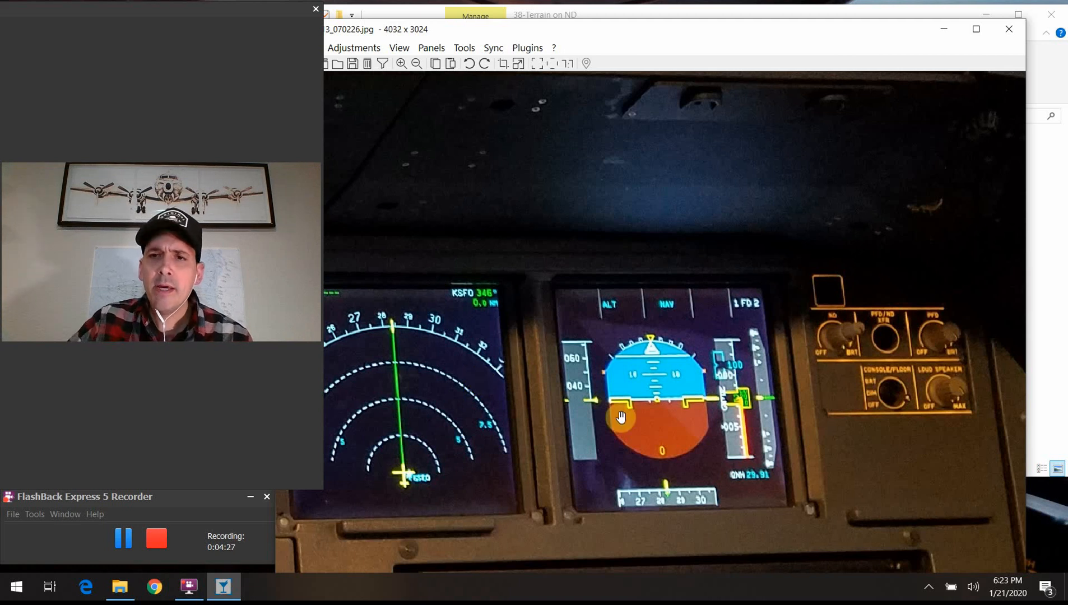
pyautogui.moveTo(851, 354)
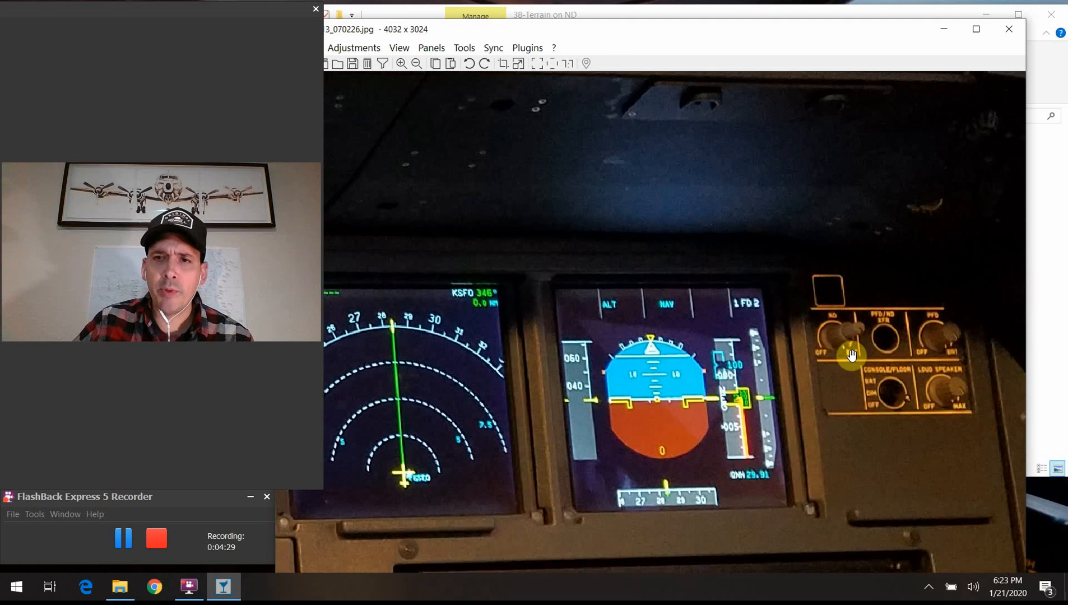
pyautogui.moveTo(839, 359)
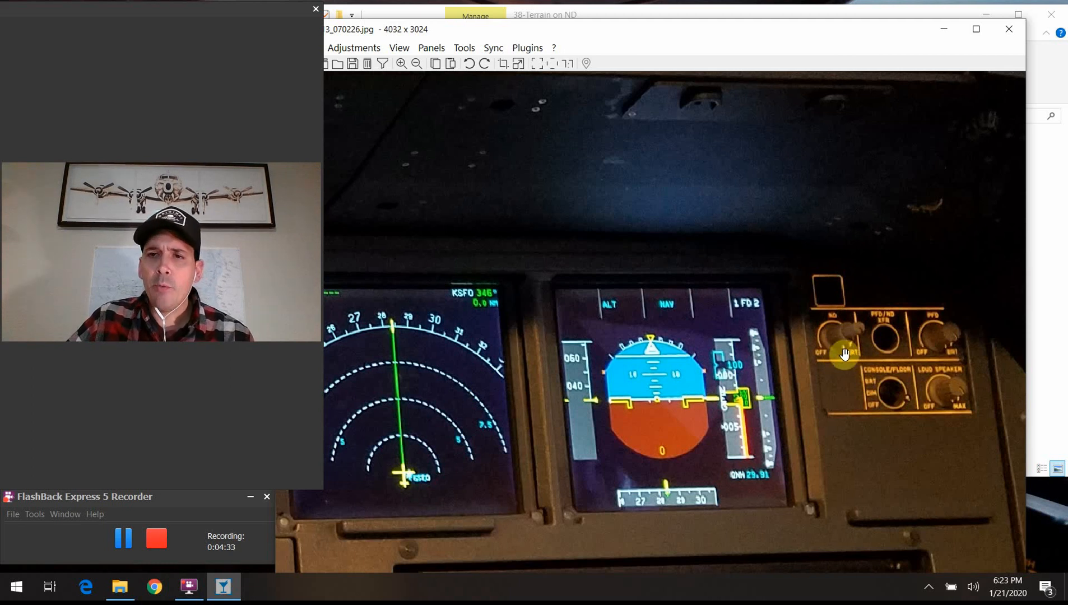
pyautogui.moveTo(846, 325)
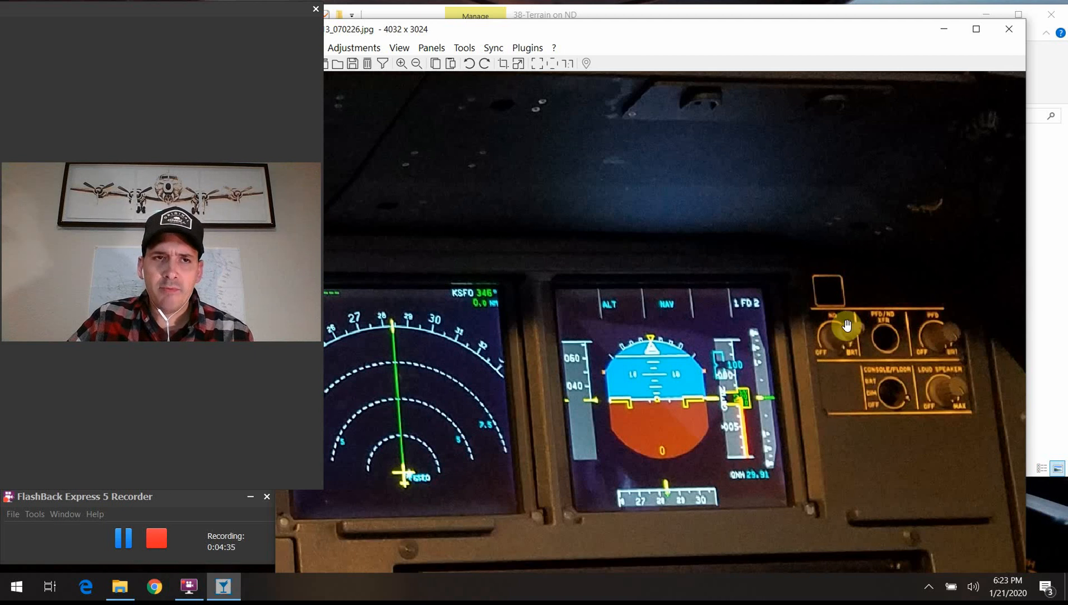
pyautogui.moveTo(839, 340)
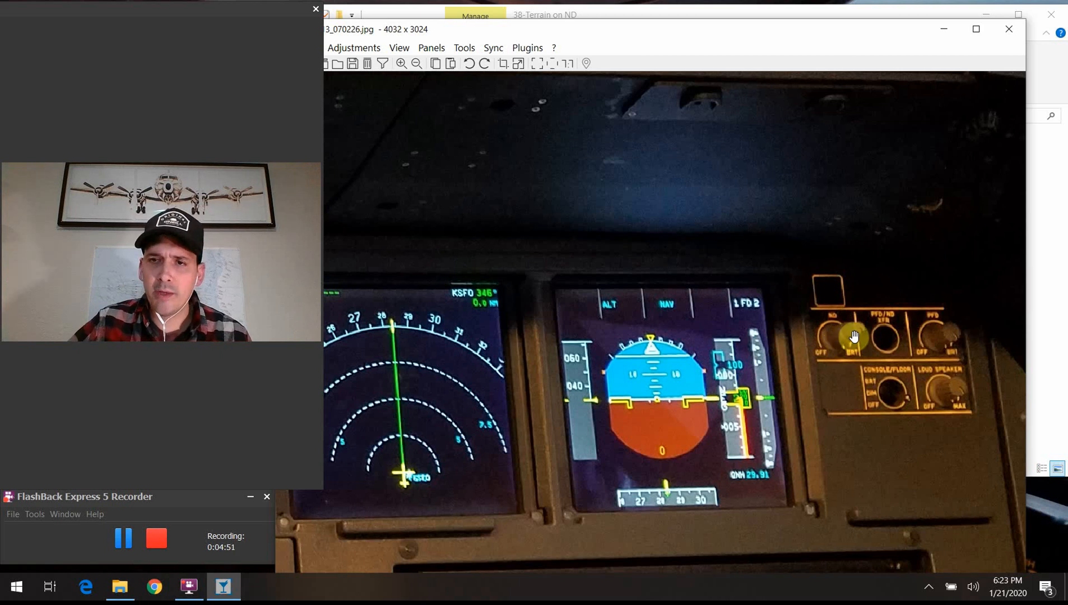
pyautogui.moveTo(831, 305)
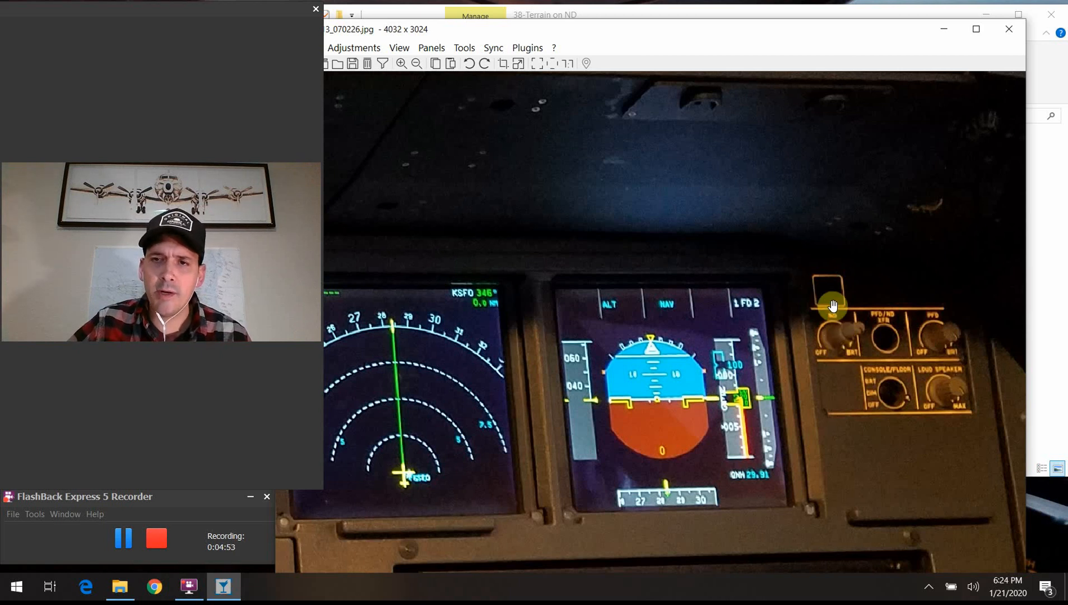
pyautogui.moveTo(822, 334)
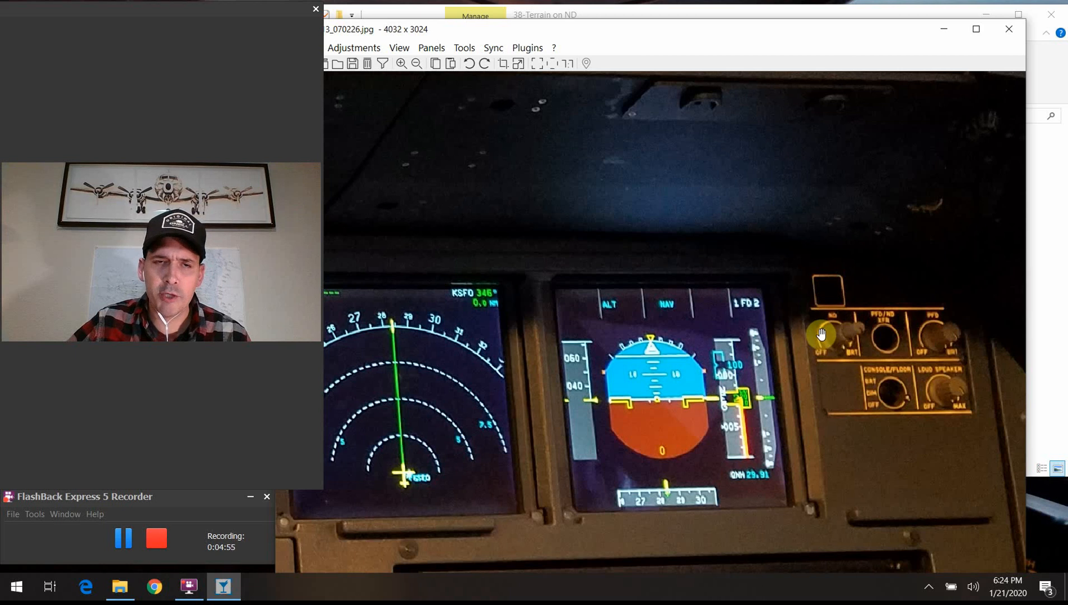
pyautogui.moveTo(416, 388)
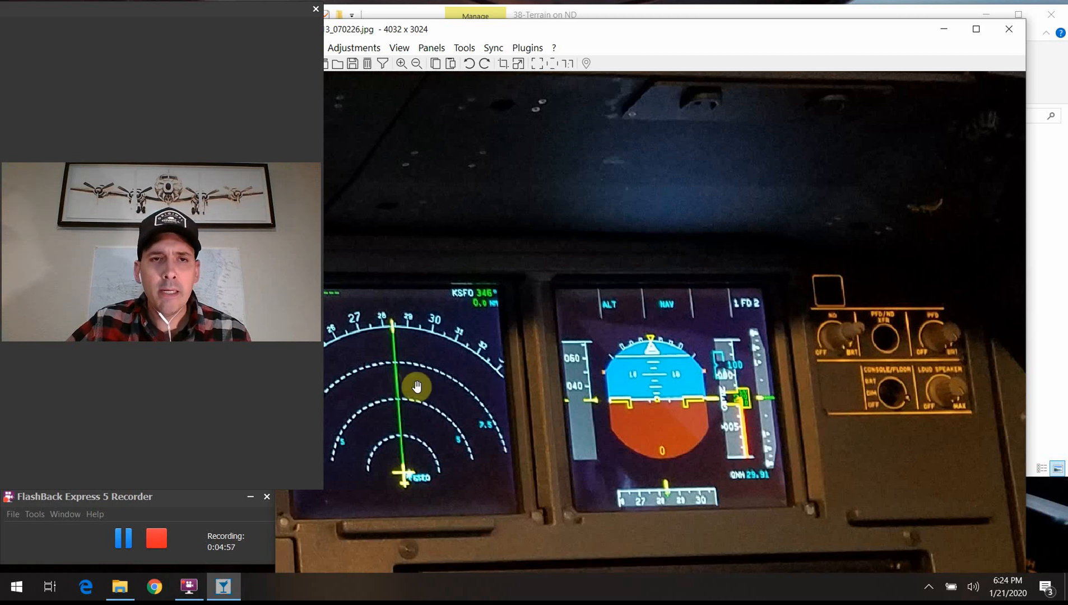
pyautogui.moveTo(409, 423)
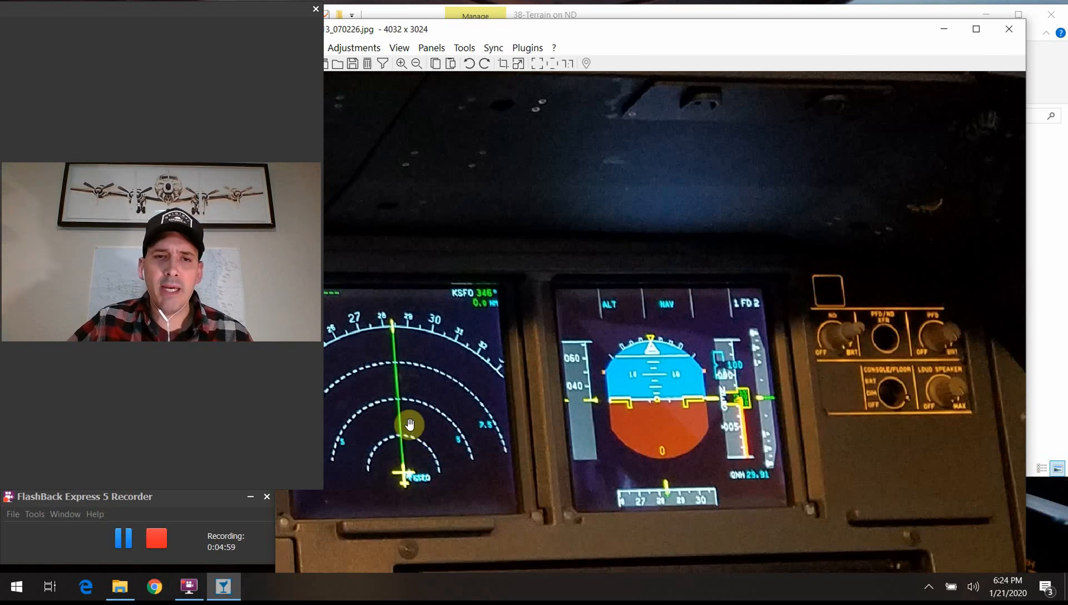
pyautogui.moveTo(404, 391)
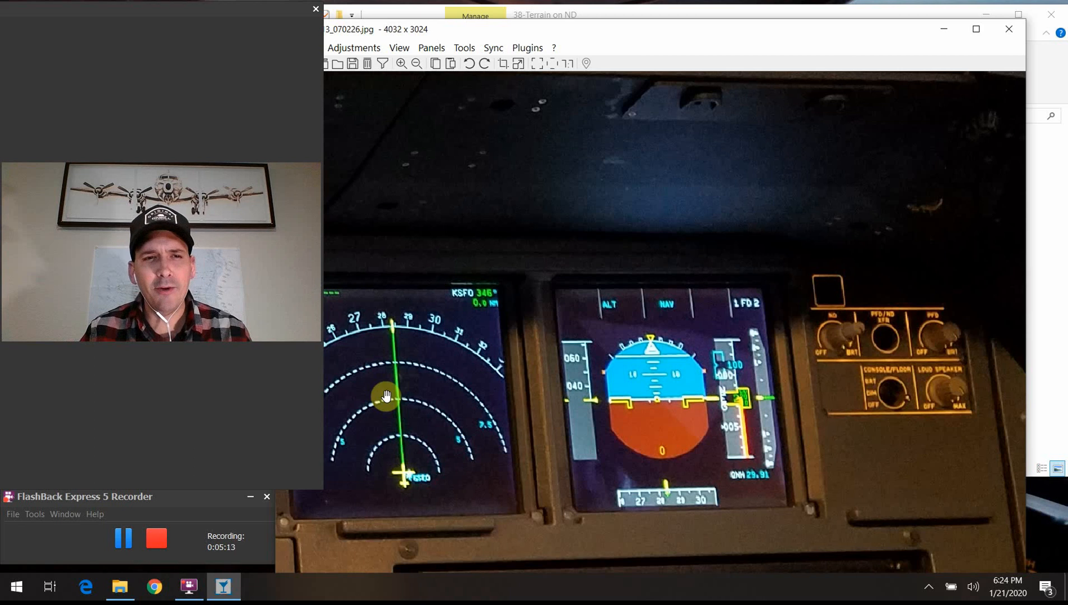
pyautogui.moveTo(496, 431)
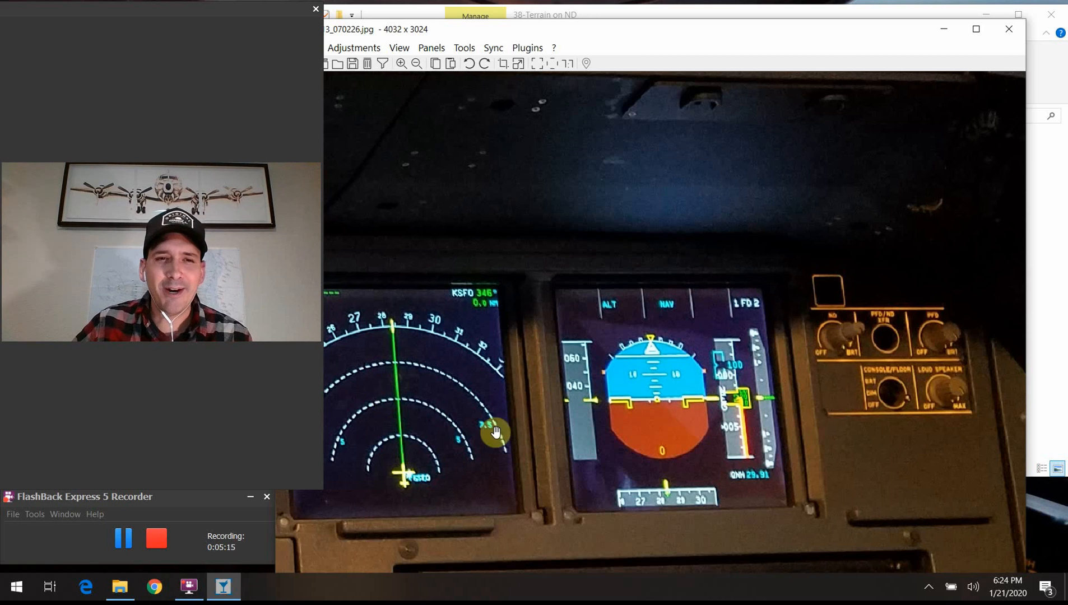
pyautogui.moveTo(355, 404)
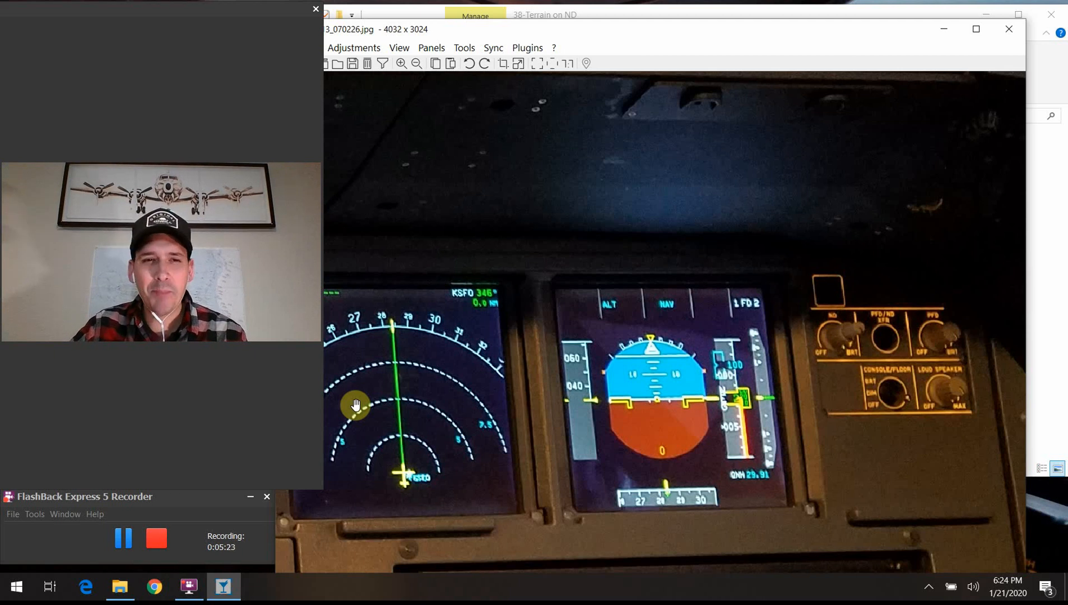
pyautogui.moveTo(841, 349)
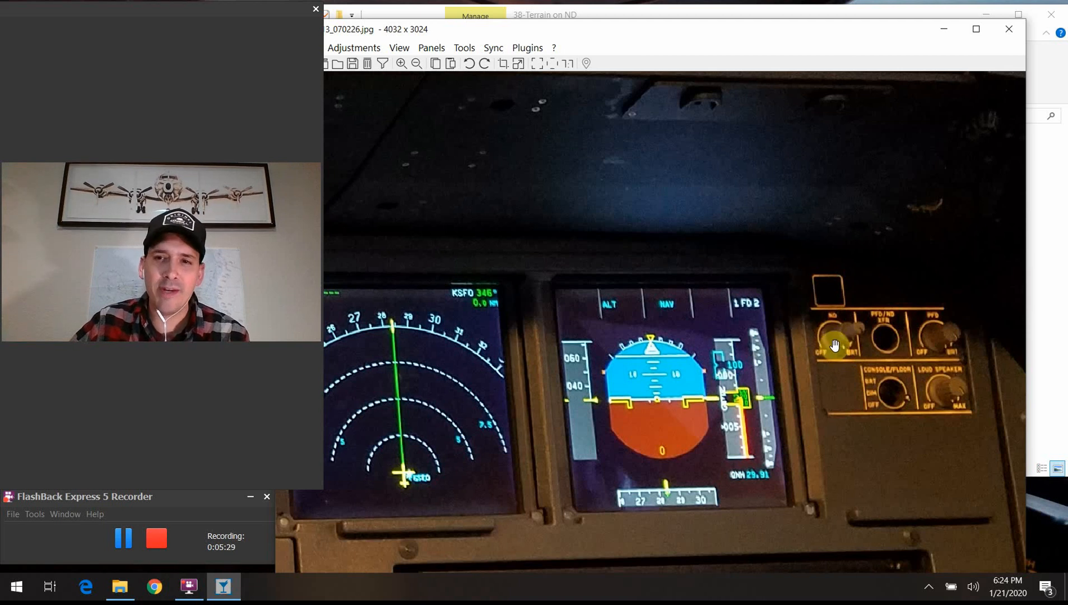
pyautogui.moveTo(913, 349)
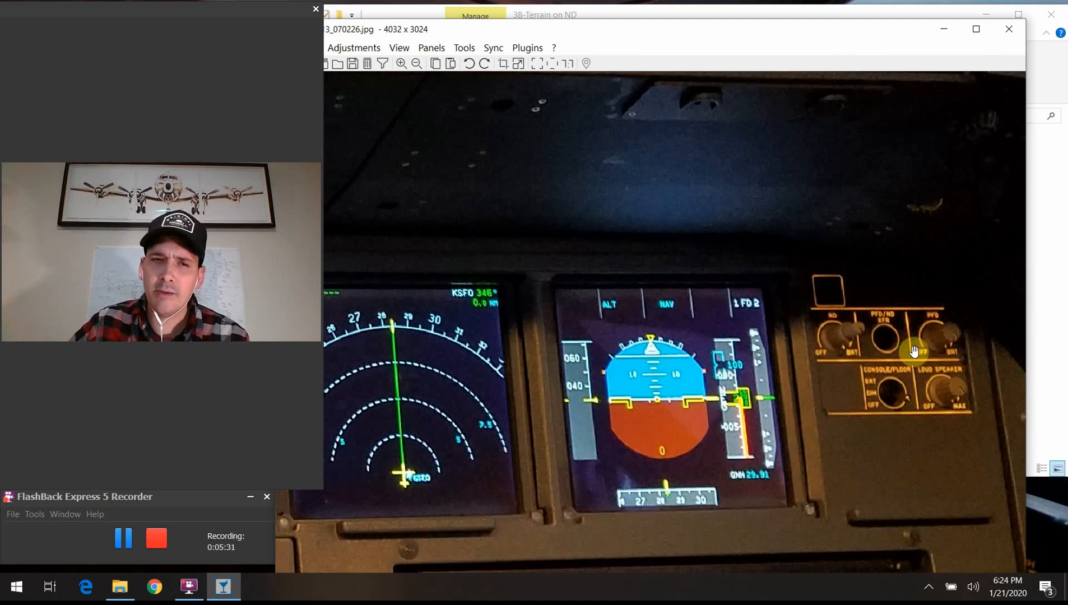
pyautogui.moveTo(885, 311)
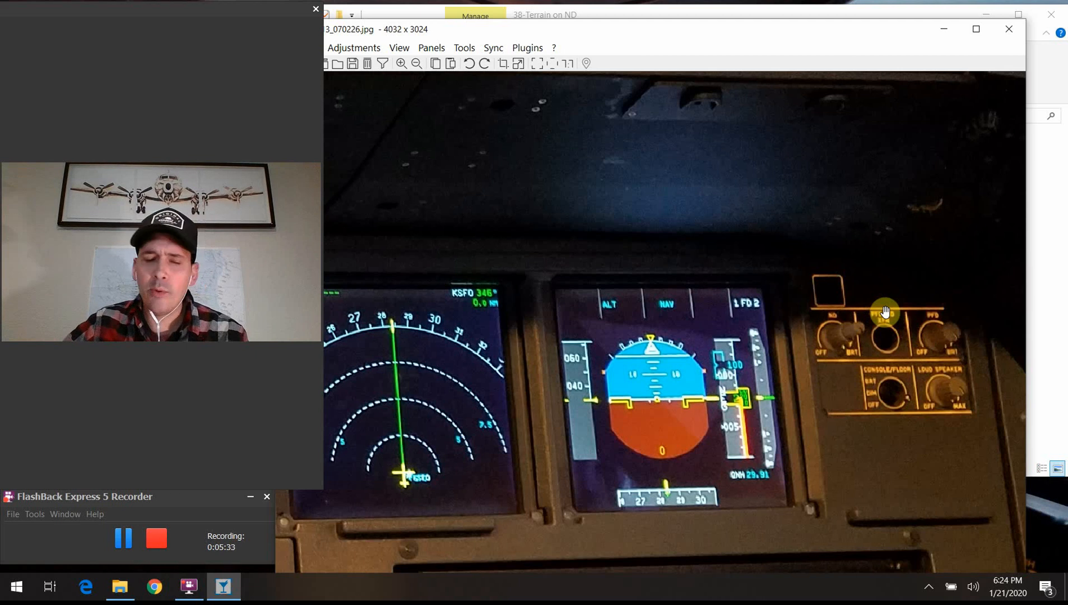
pyautogui.moveTo(832, 311)
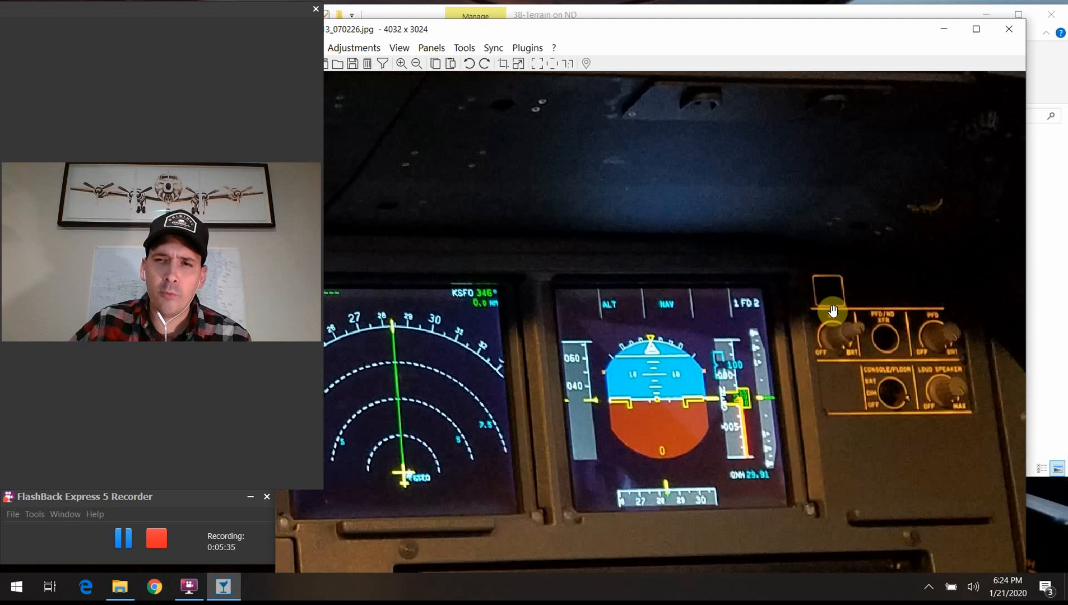
pyautogui.moveTo(910, 307)
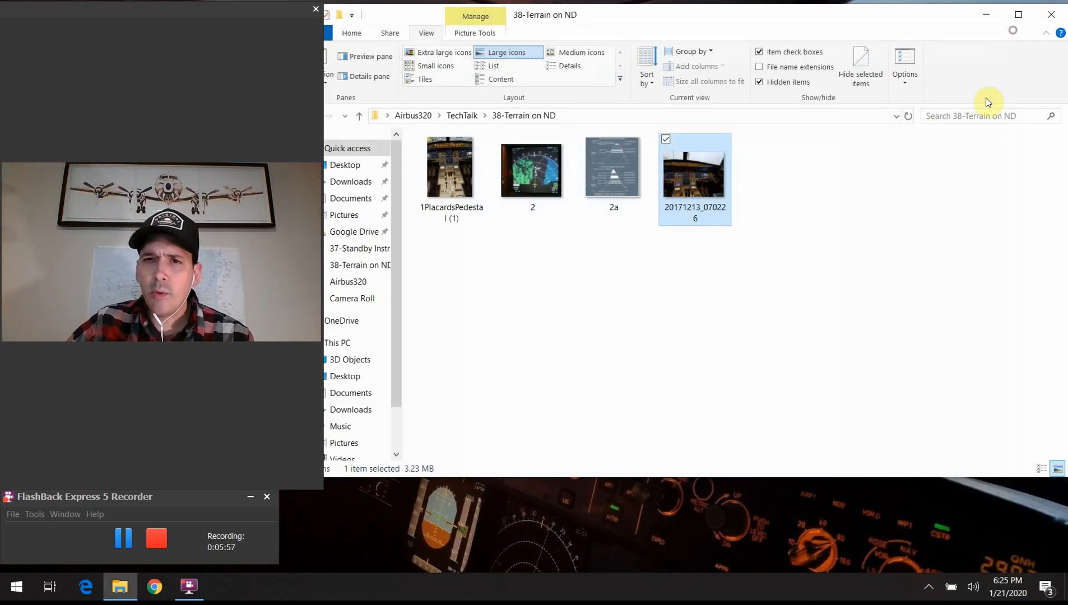
# Step: Display image 2, the ND photo with green and blue terrain
pyautogui.click(532, 168)
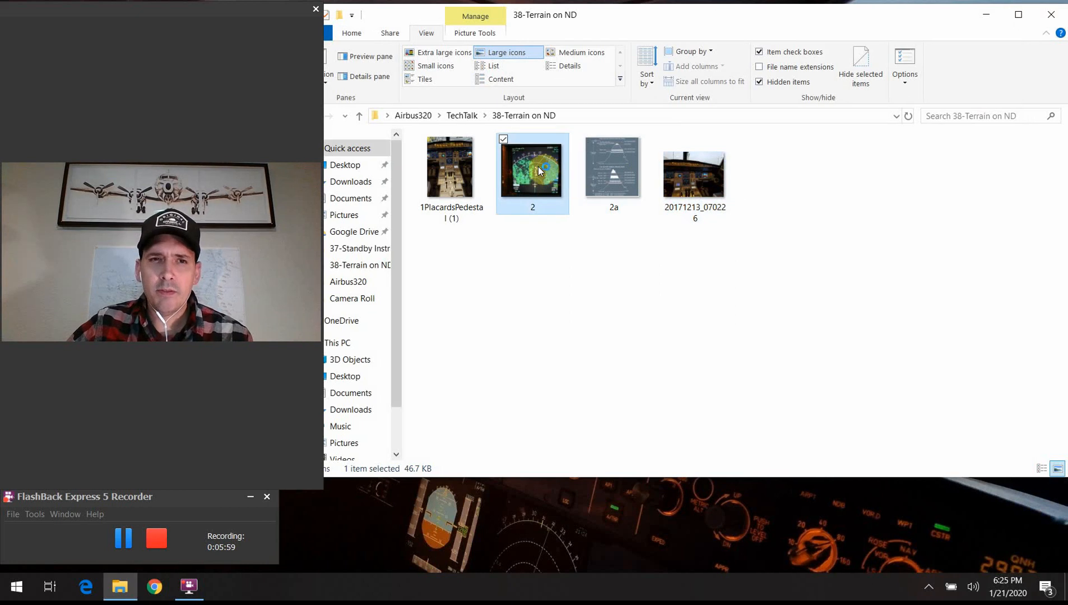
pyautogui.doubleClick(532, 168)
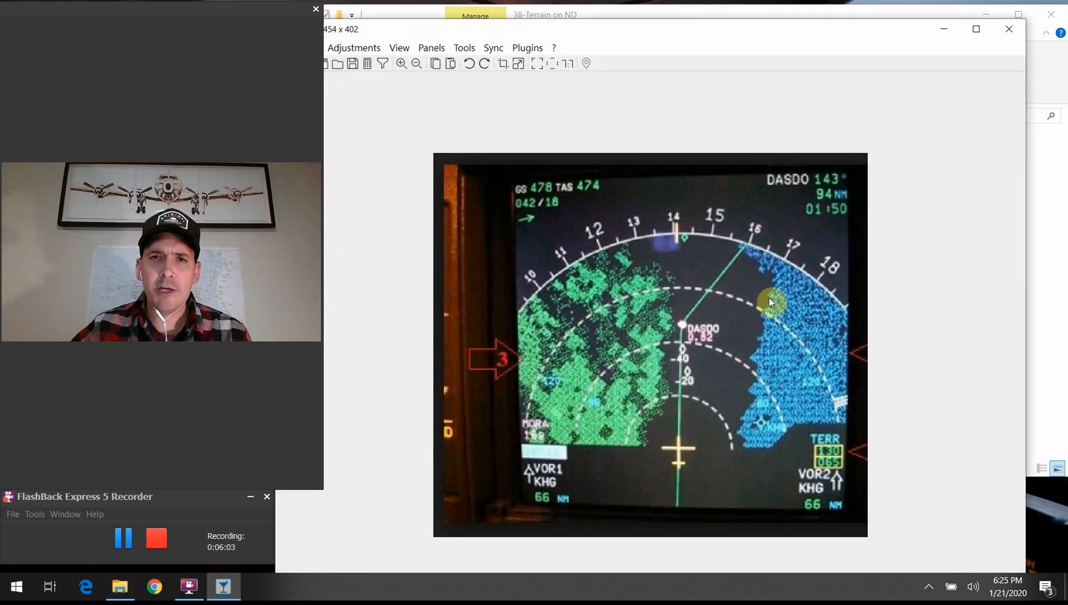
pyautogui.moveTo(608, 398)
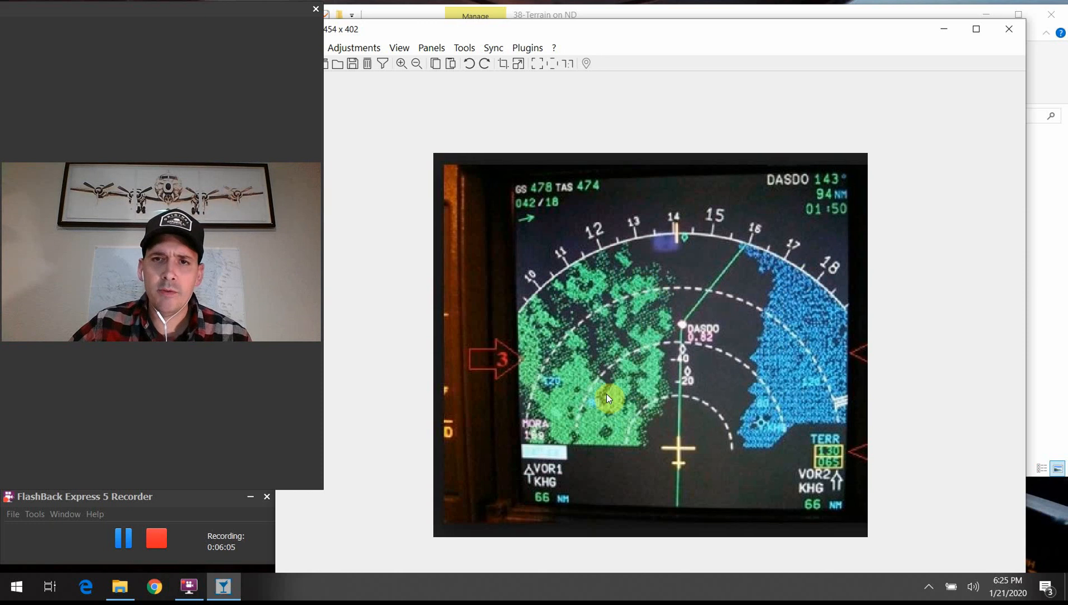
pyautogui.moveTo(598, 460)
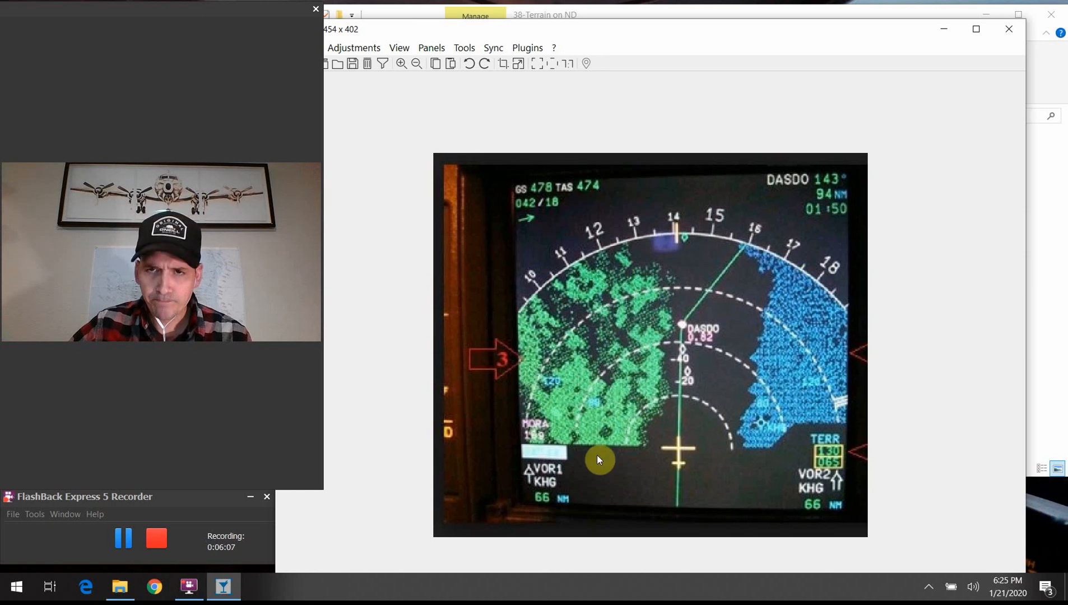
pyautogui.moveTo(589, 327)
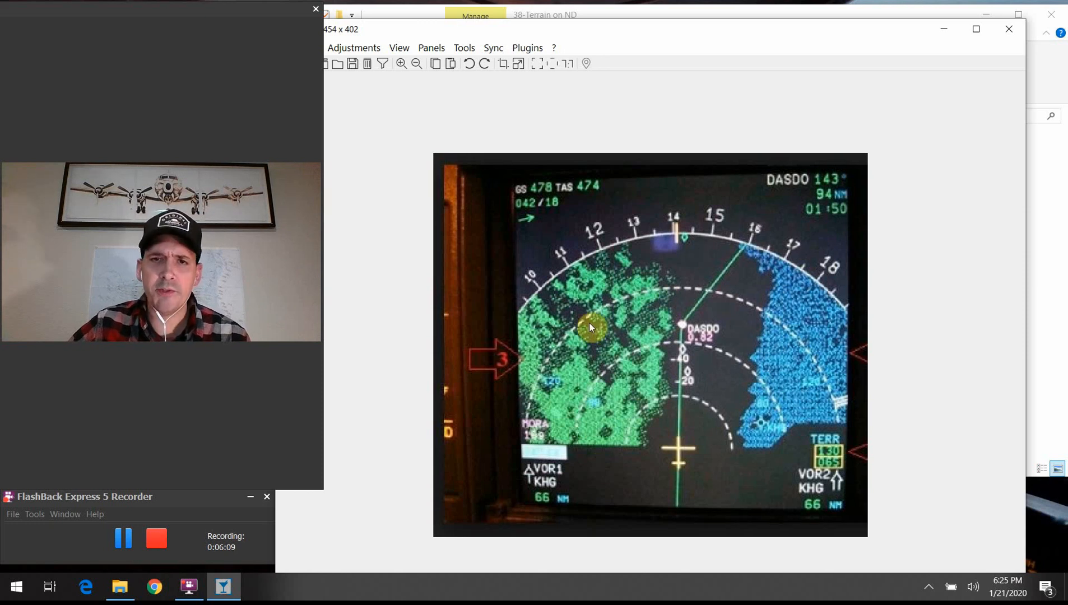
pyautogui.moveTo(847, 344)
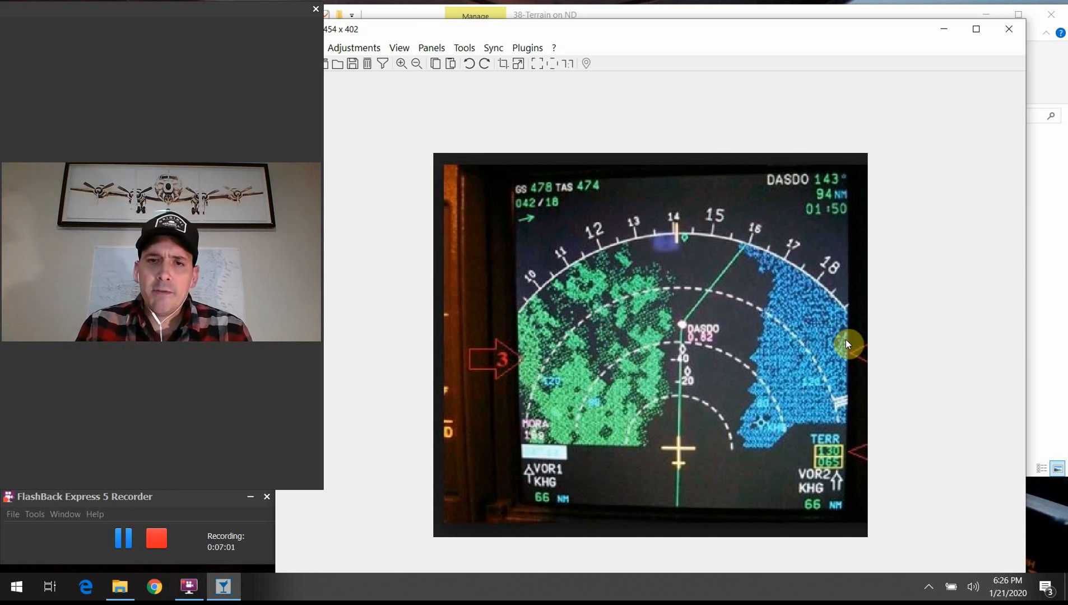
pyautogui.moveTo(673, 378)
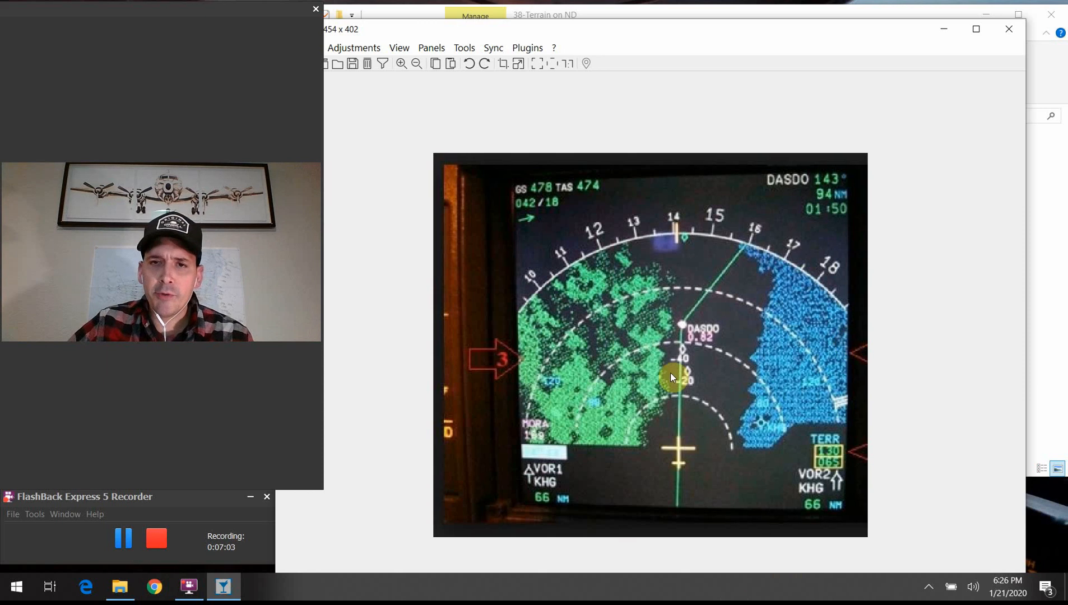
pyautogui.moveTo(609, 425)
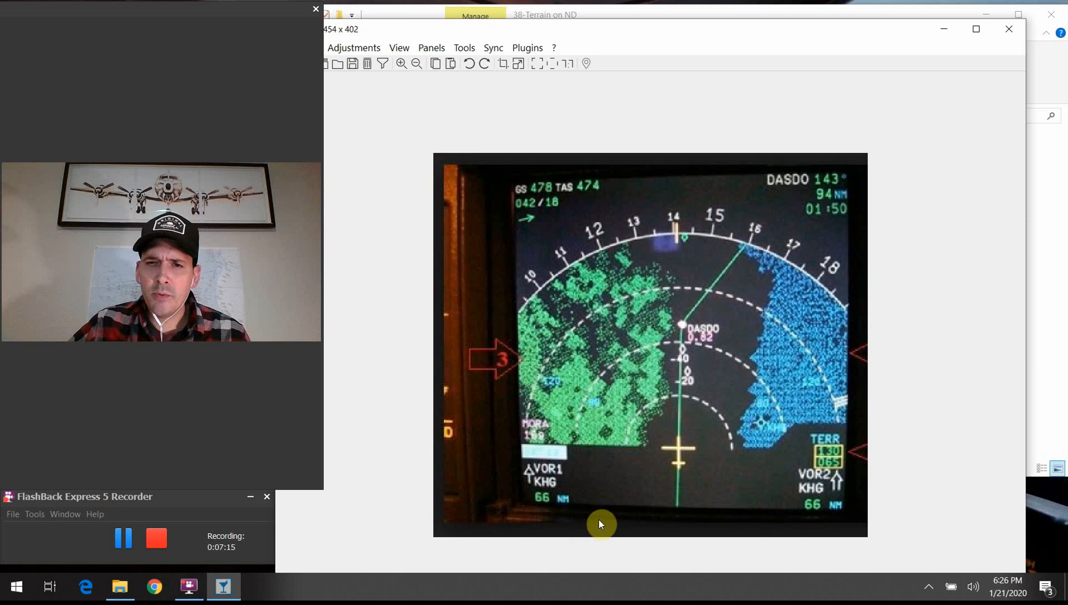
pyautogui.moveTo(625, 405)
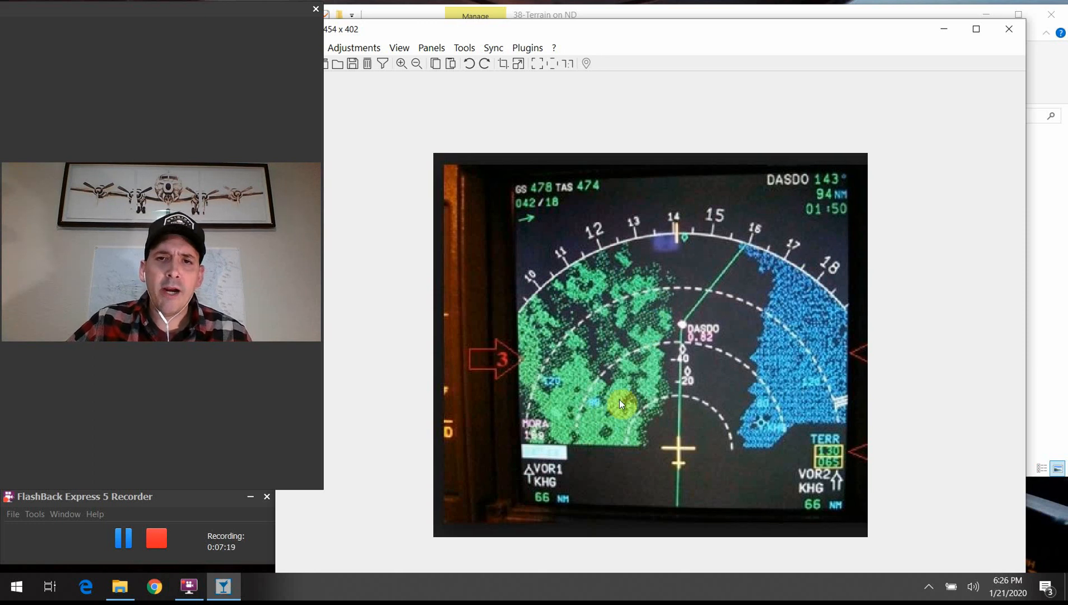
pyautogui.moveTo(581, 486)
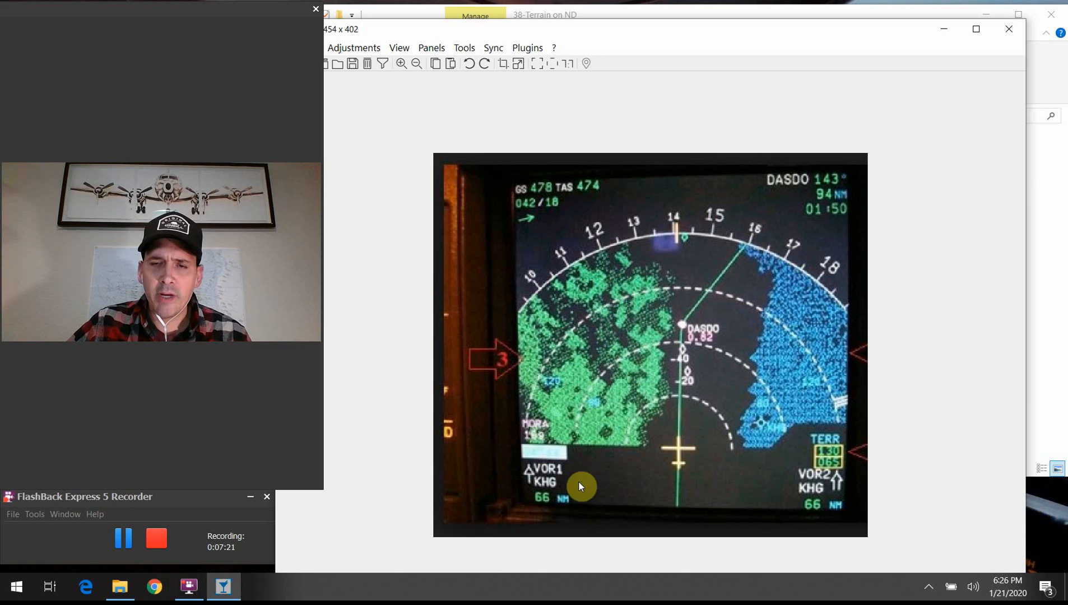
pyautogui.moveTo(756, 341)
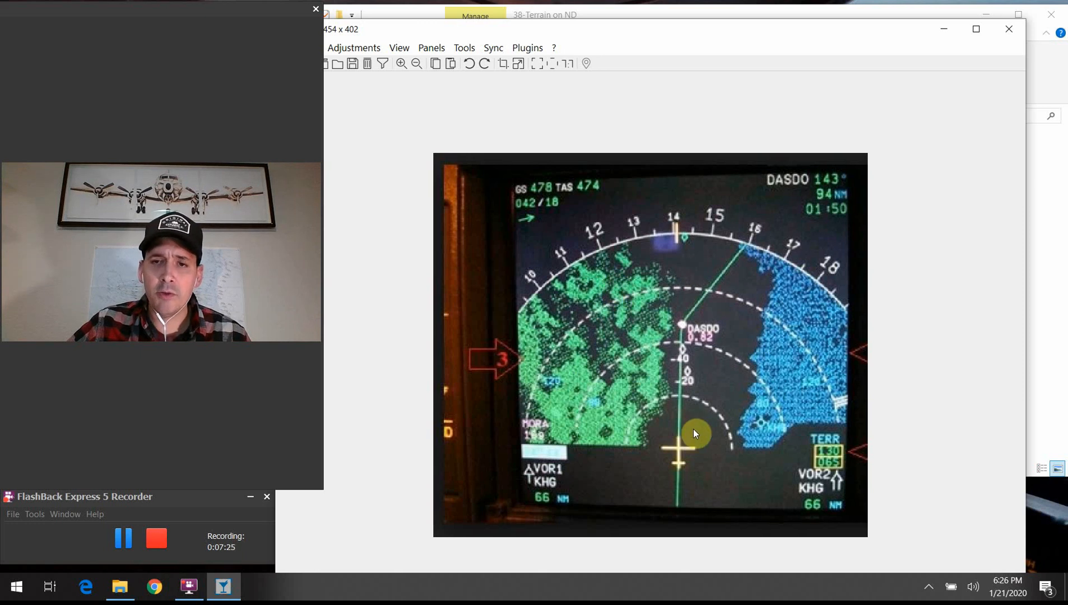
pyautogui.moveTo(770, 312)
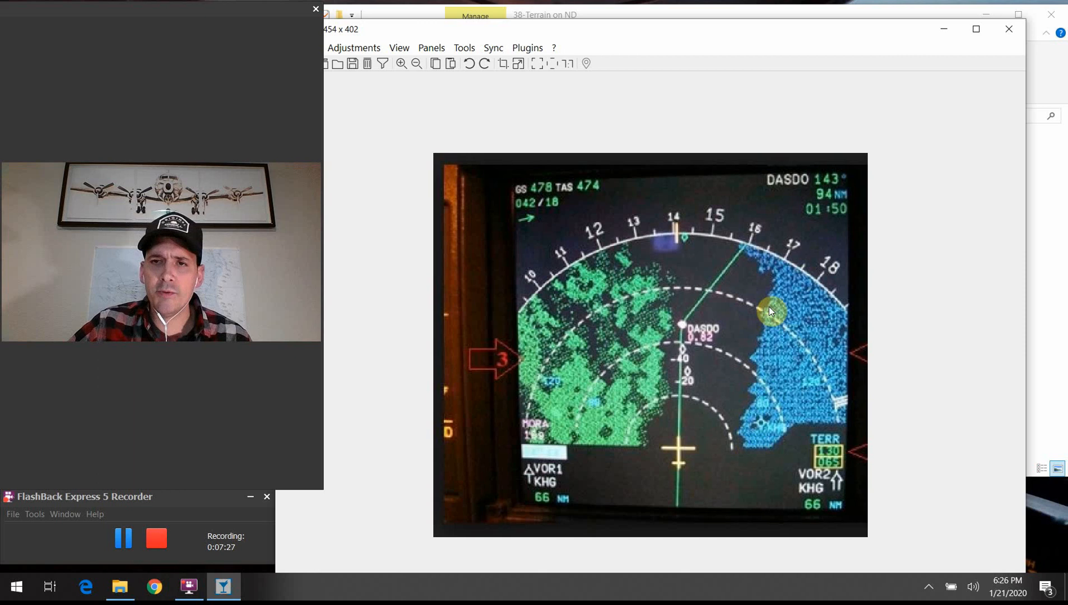
pyautogui.moveTo(806, 334)
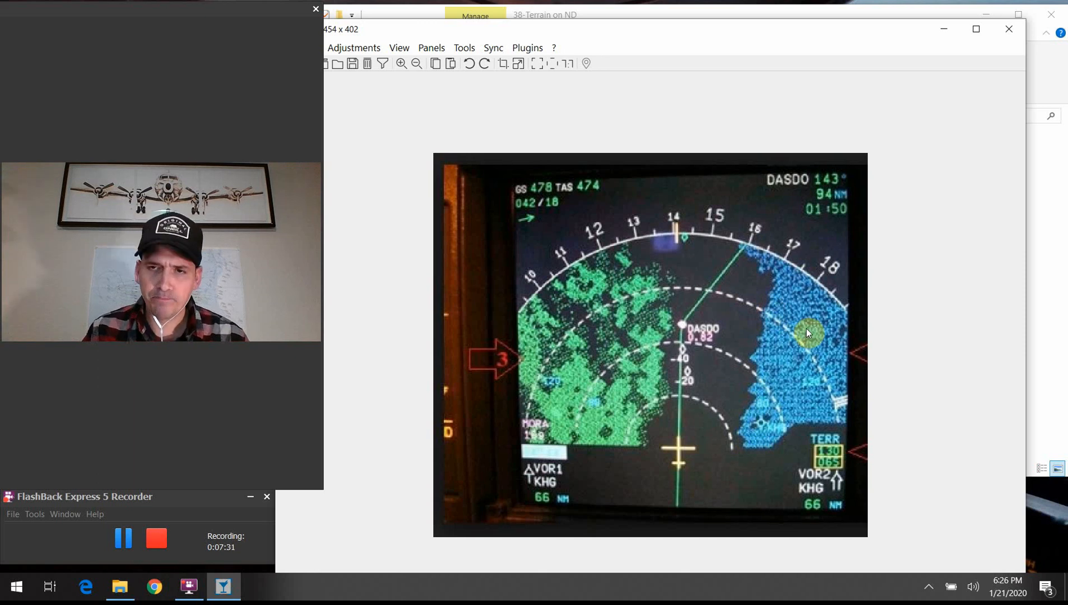
pyautogui.moveTo(799, 320)
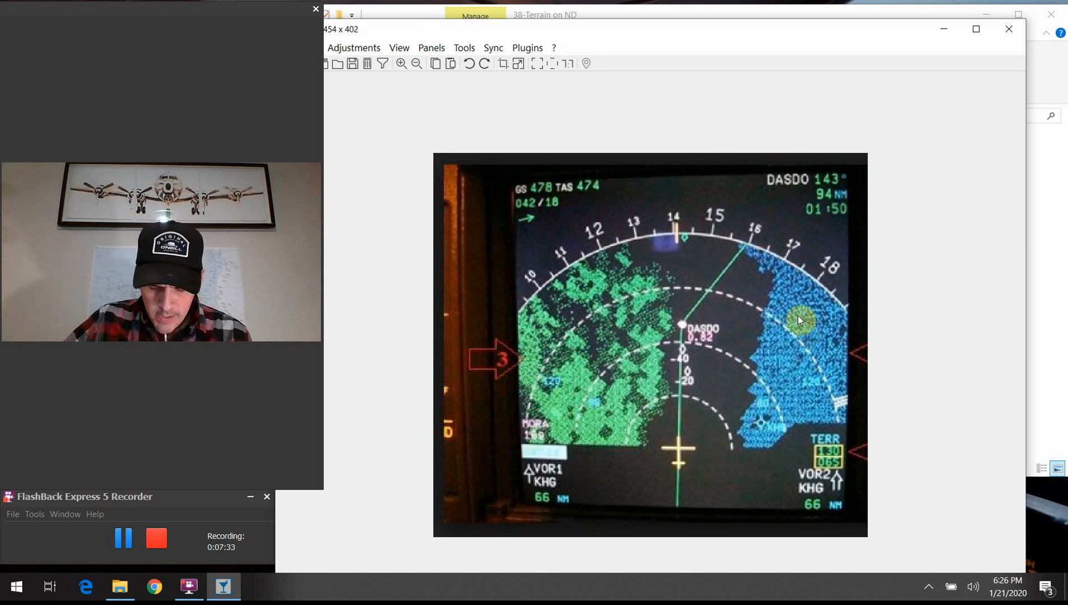
pyautogui.moveTo(1008, 31)
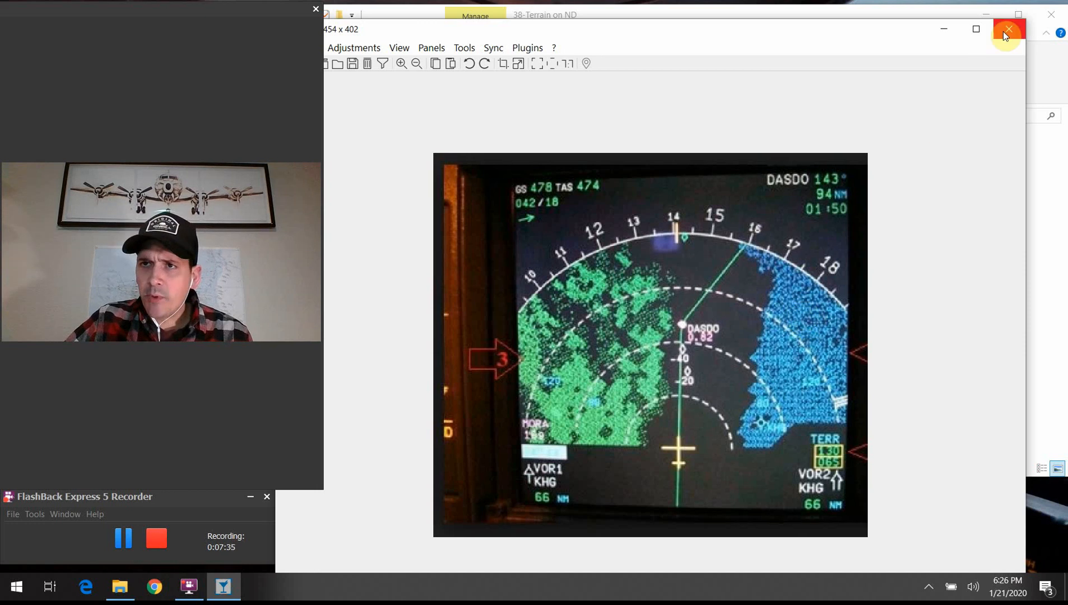
# Step: Replace it with image 2a, the terrain colour-band diagram
pyautogui.click(1007, 29)
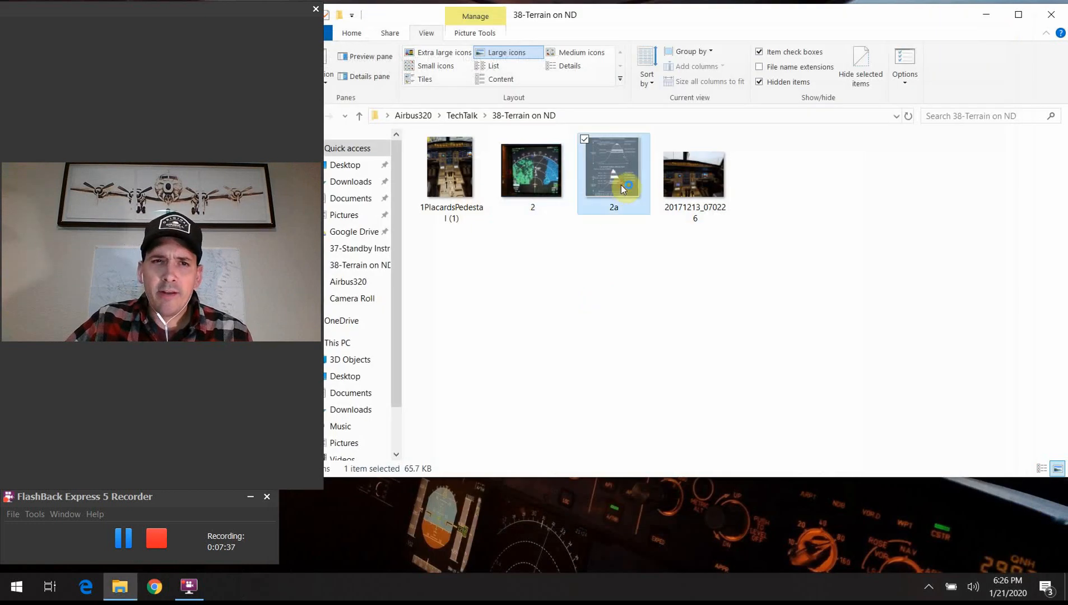
pyautogui.doubleClick(612, 168)
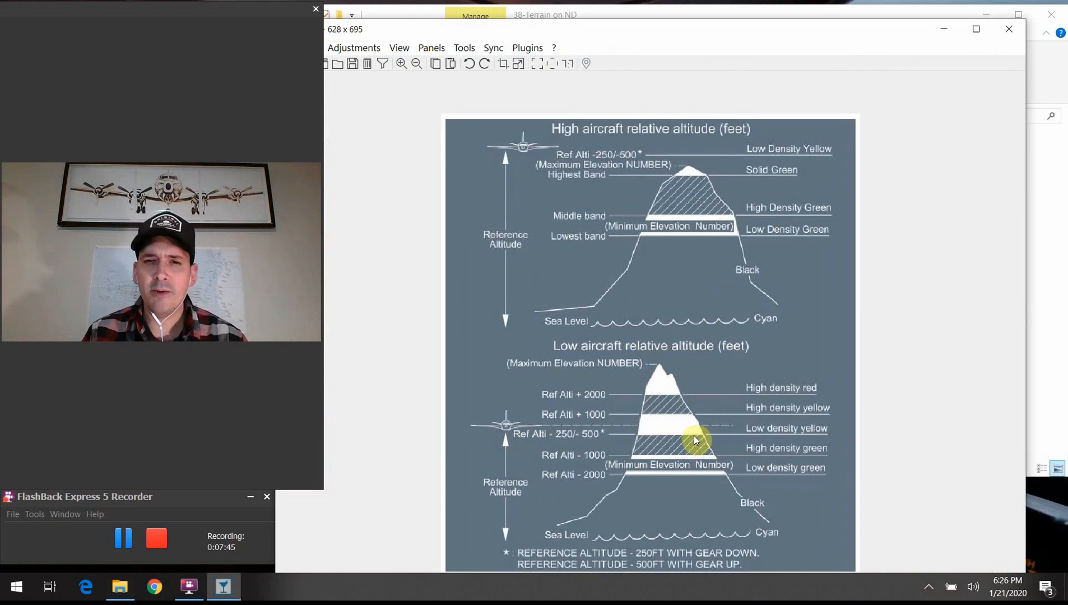
pyautogui.moveTo(855, 545)
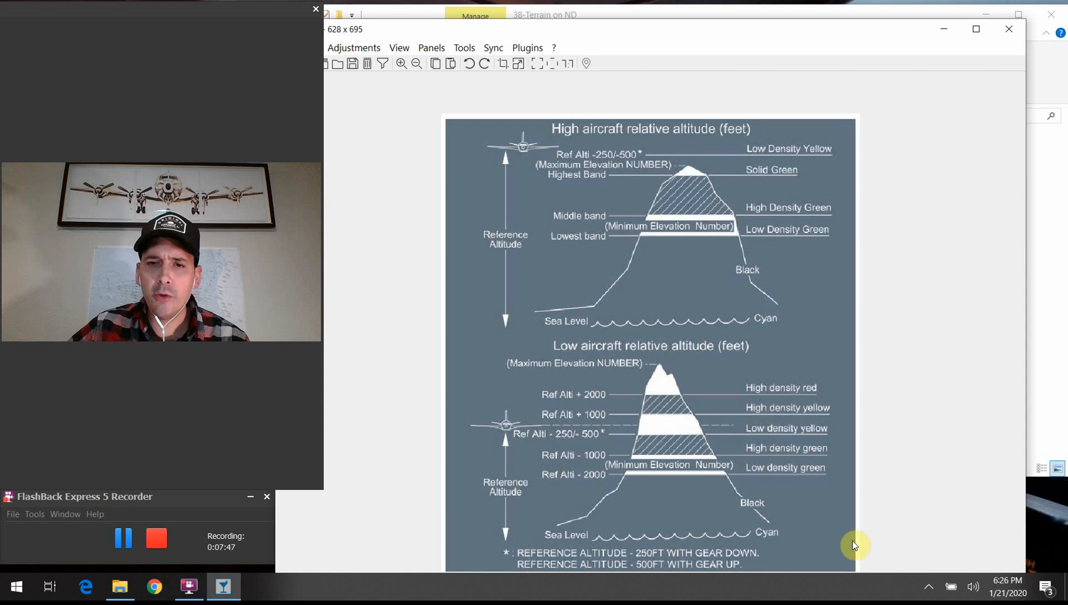
pyautogui.moveTo(715, 559)
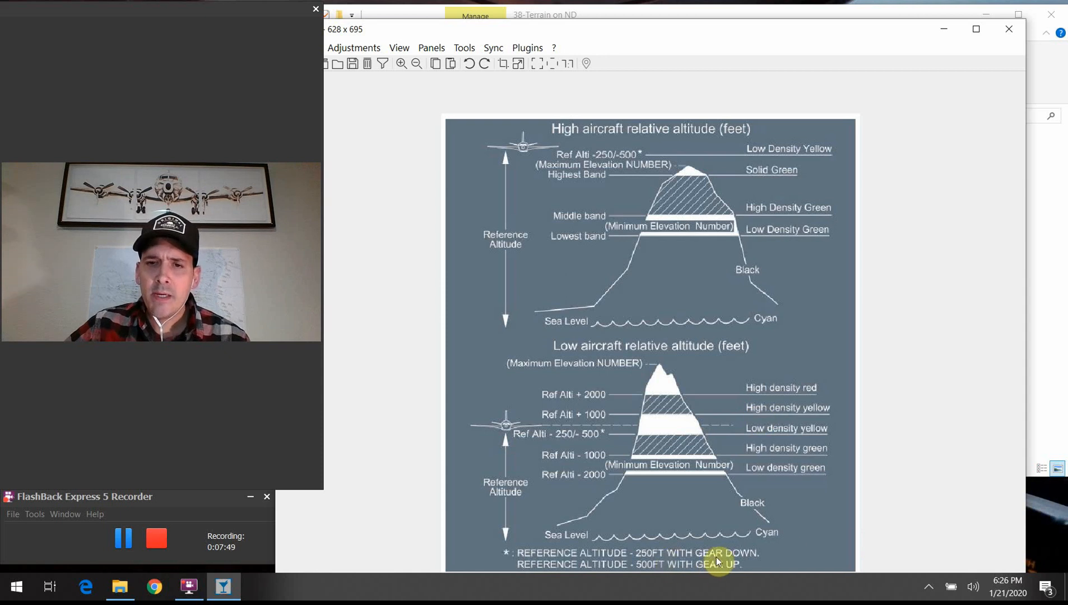
pyautogui.moveTo(653, 188)
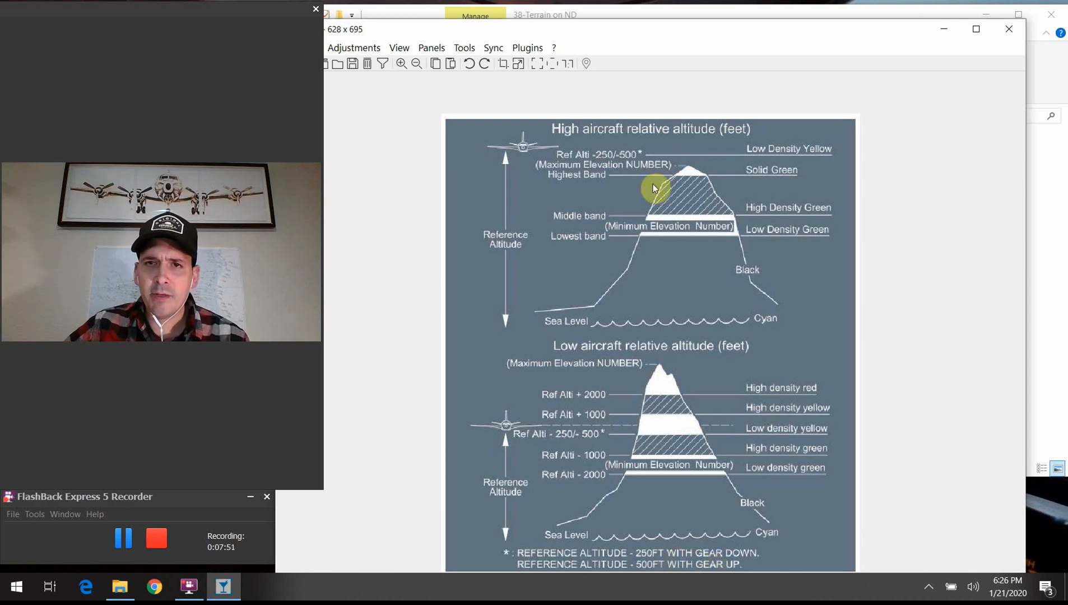
pyautogui.moveTo(632, 556)
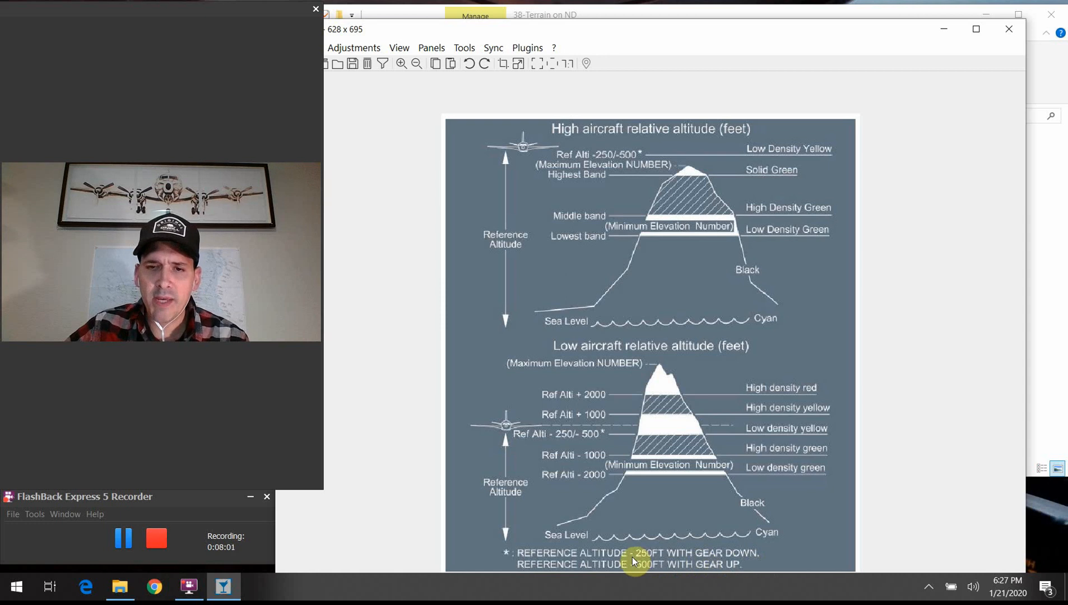
pyautogui.moveTo(679, 560)
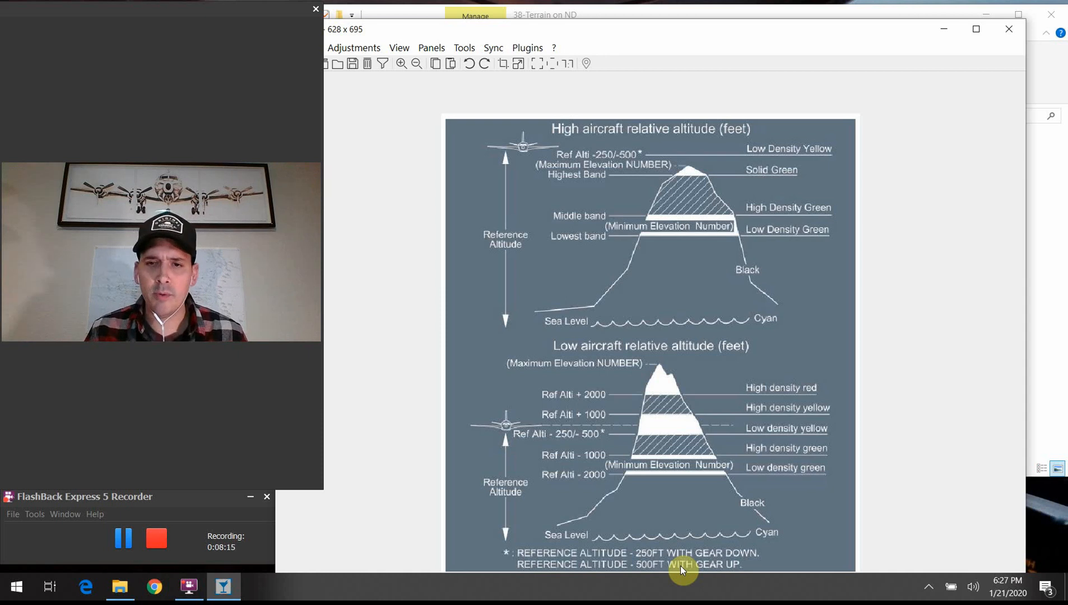
pyautogui.moveTo(764, 552)
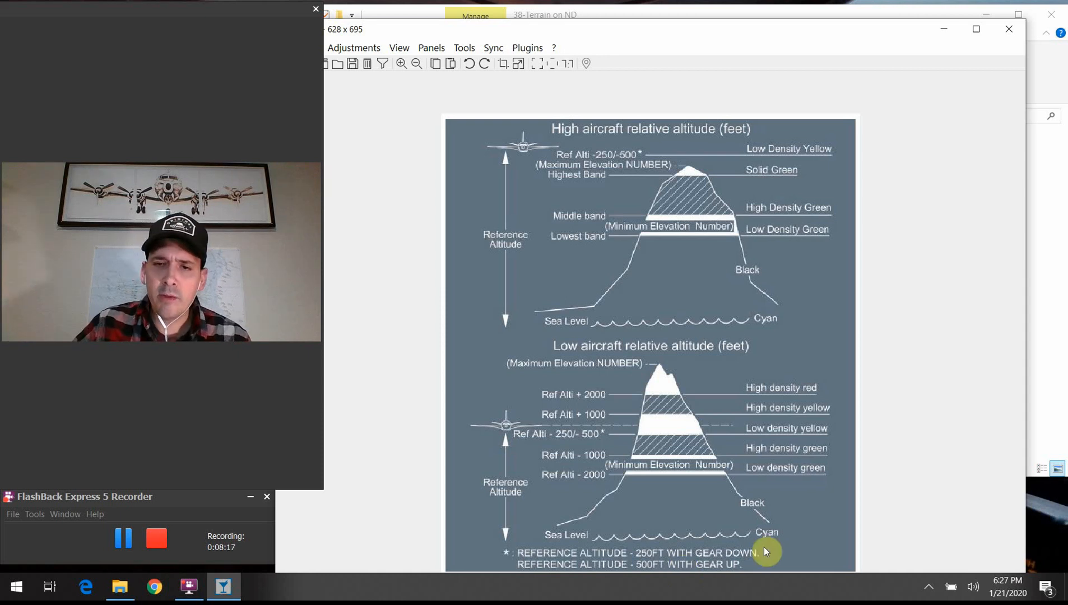
pyautogui.moveTo(714, 517)
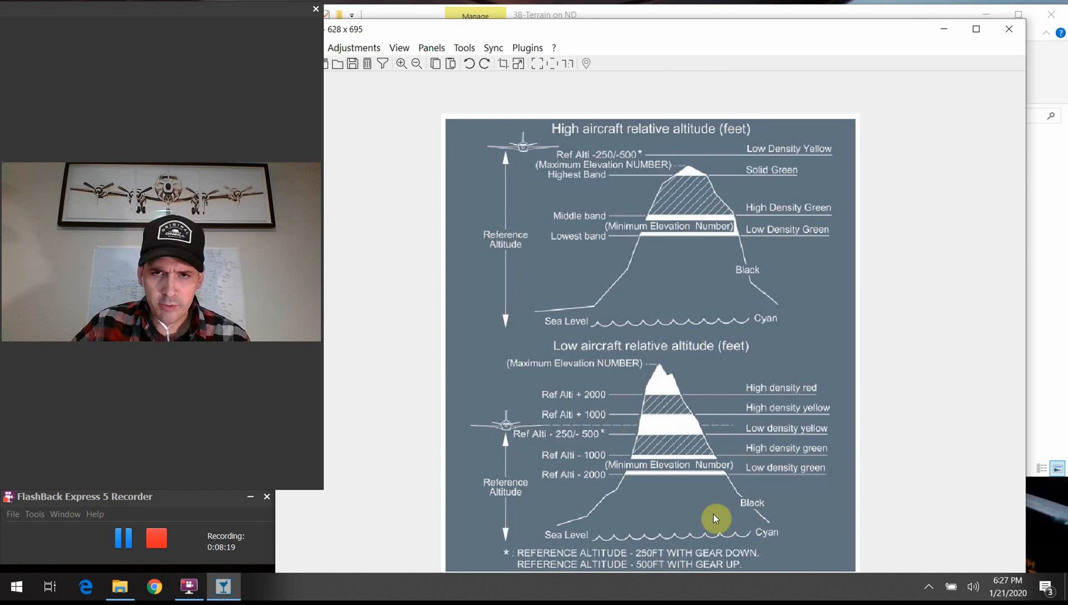
pyautogui.moveTo(735, 509)
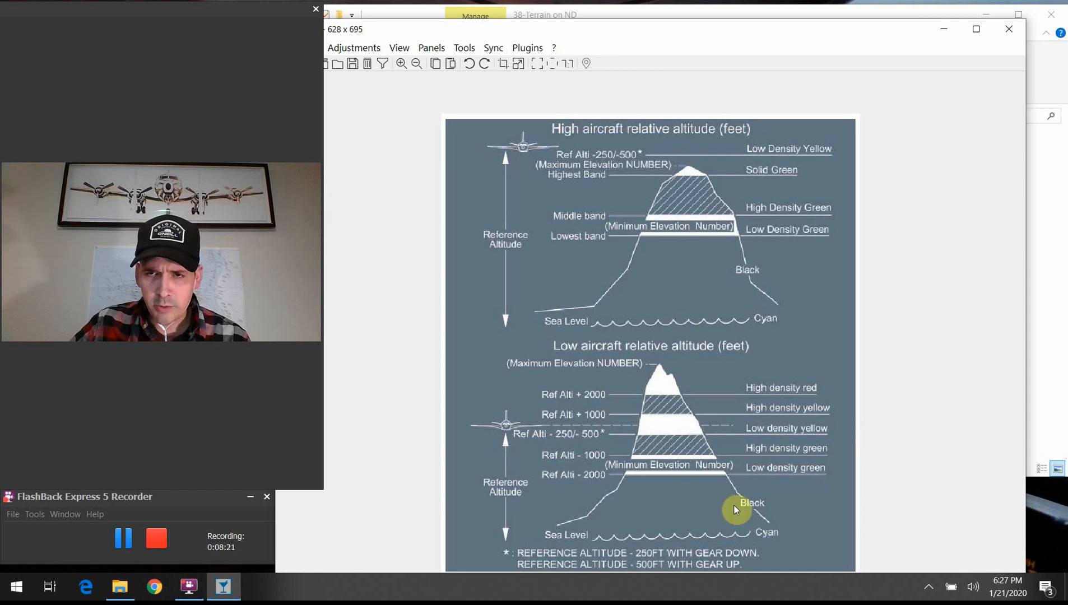
pyautogui.moveTo(792, 311)
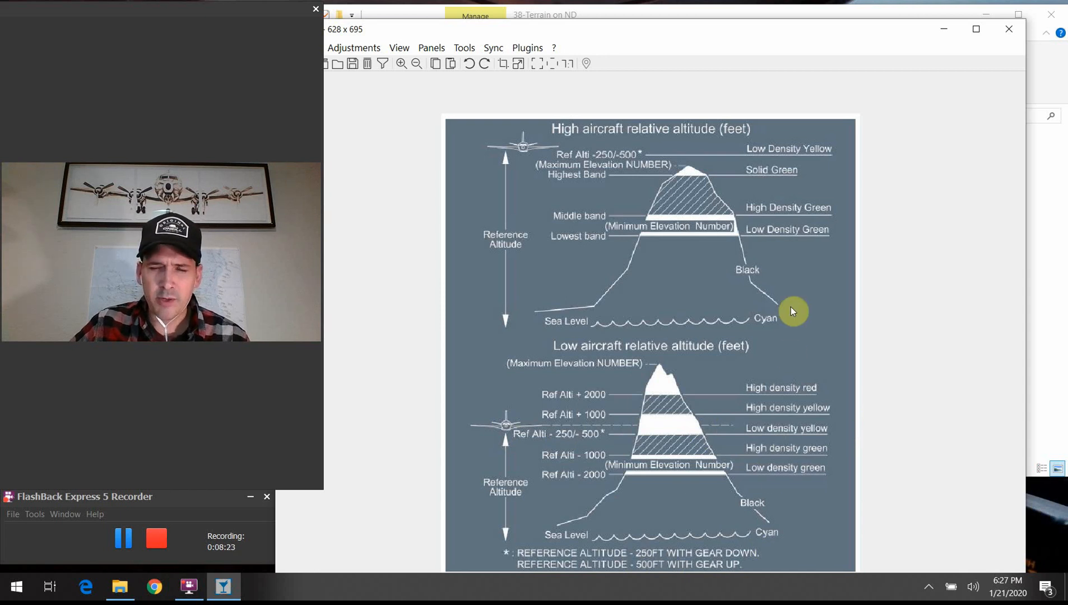
pyautogui.moveTo(789, 476)
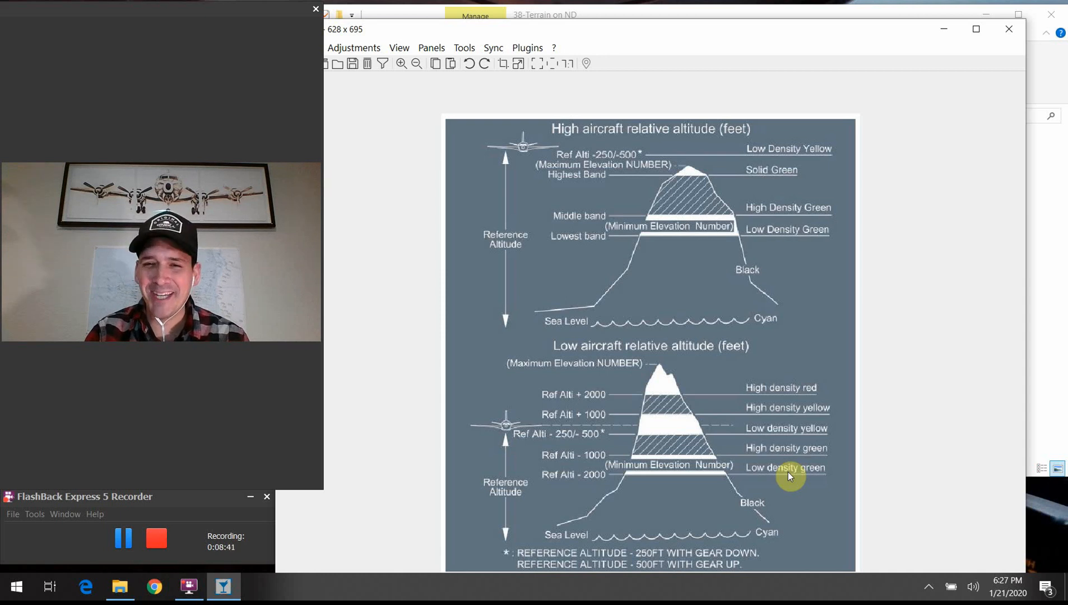
pyautogui.moveTo(770, 443)
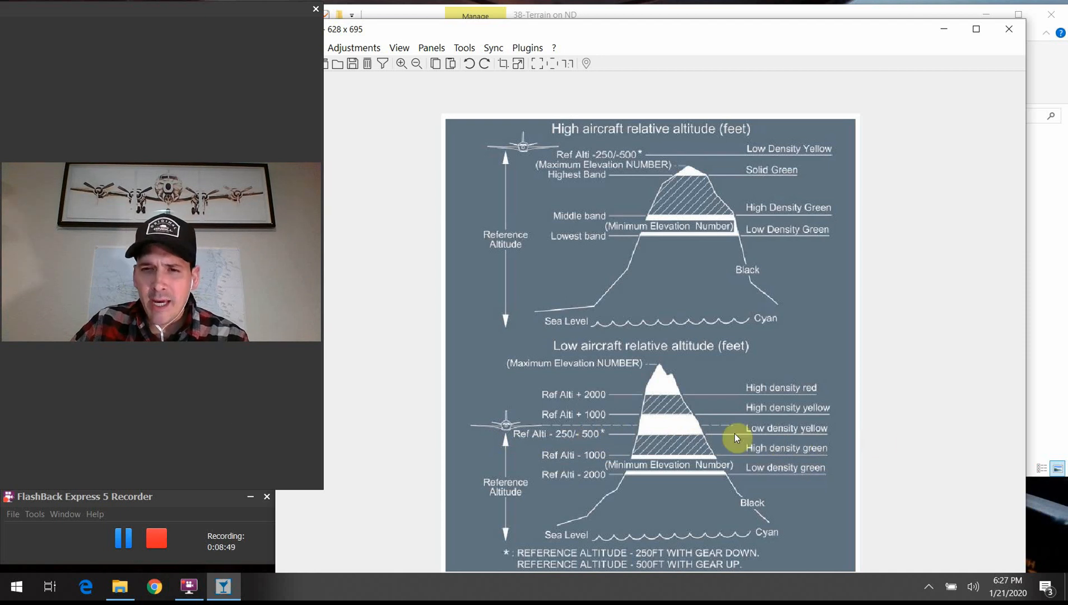
pyautogui.moveTo(638, 447)
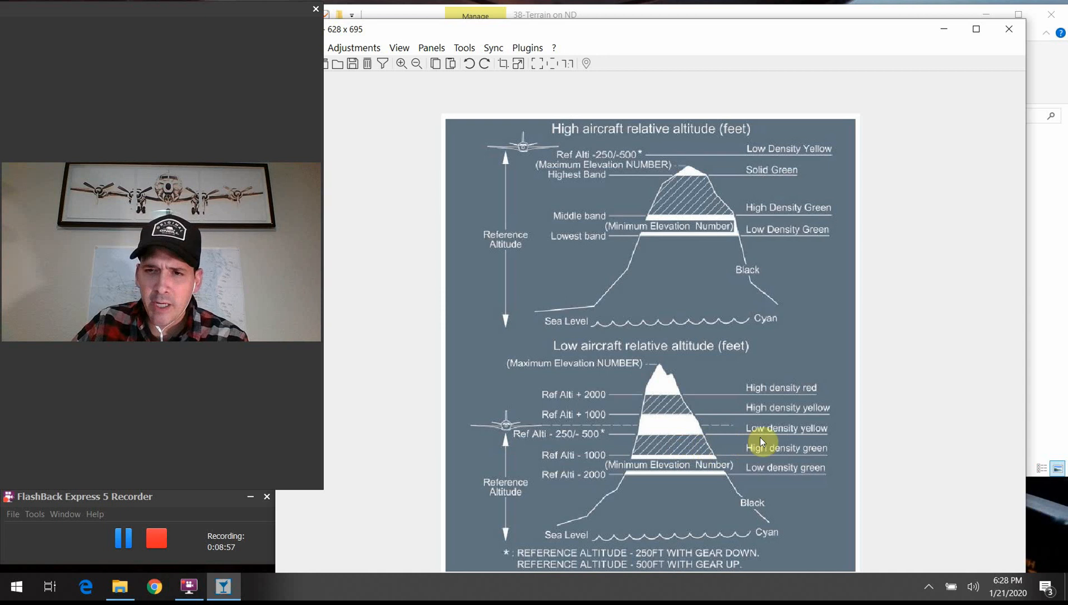
pyautogui.moveTo(548, 428)
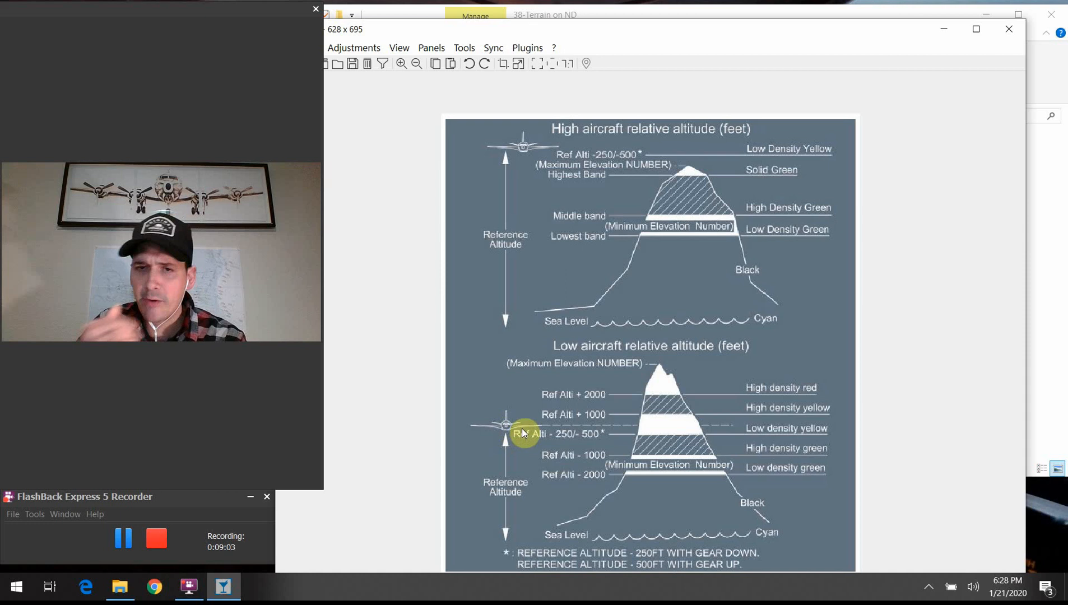
pyautogui.moveTo(673, 433)
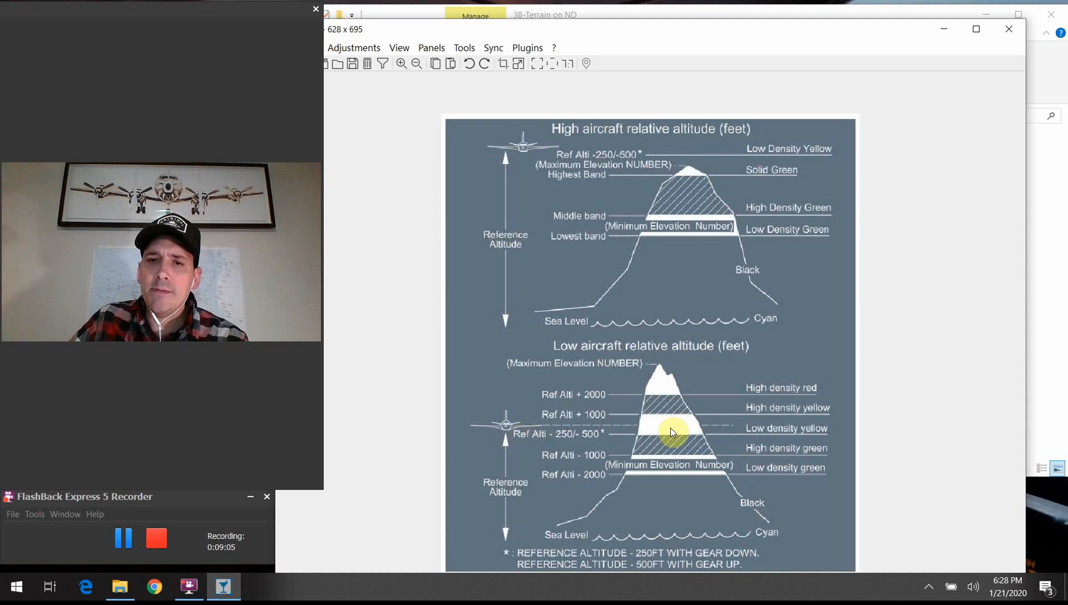
pyautogui.moveTo(608, 445)
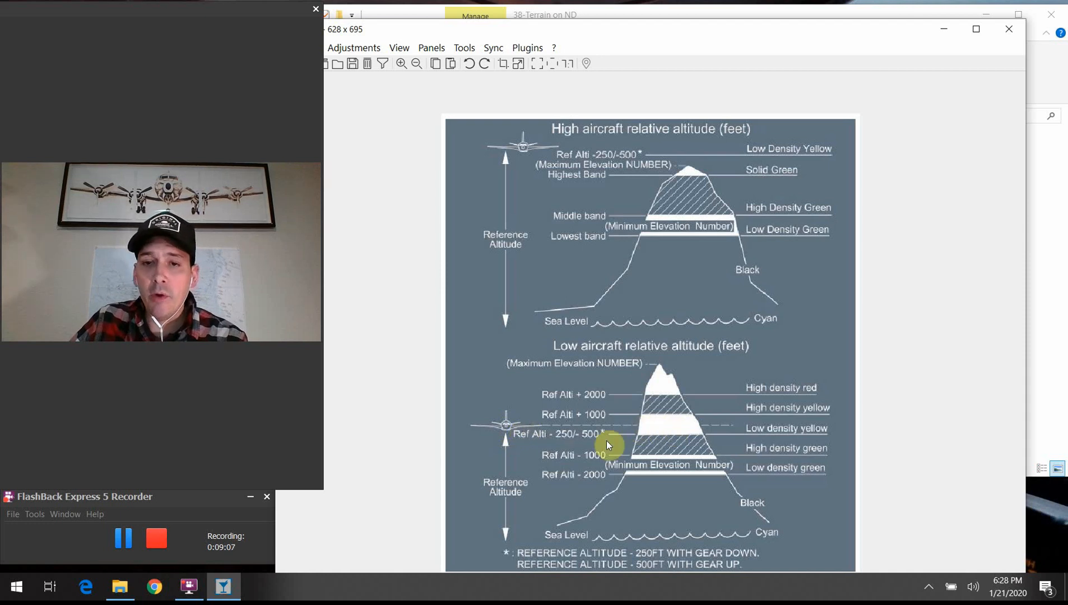
pyautogui.moveTo(620, 446)
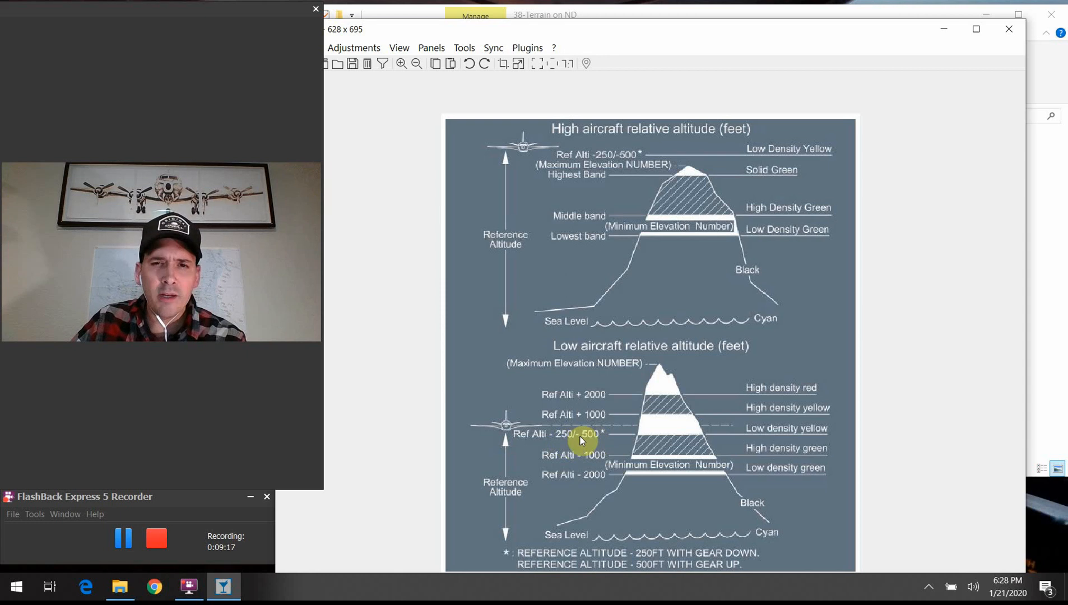
pyautogui.moveTo(619, 443)
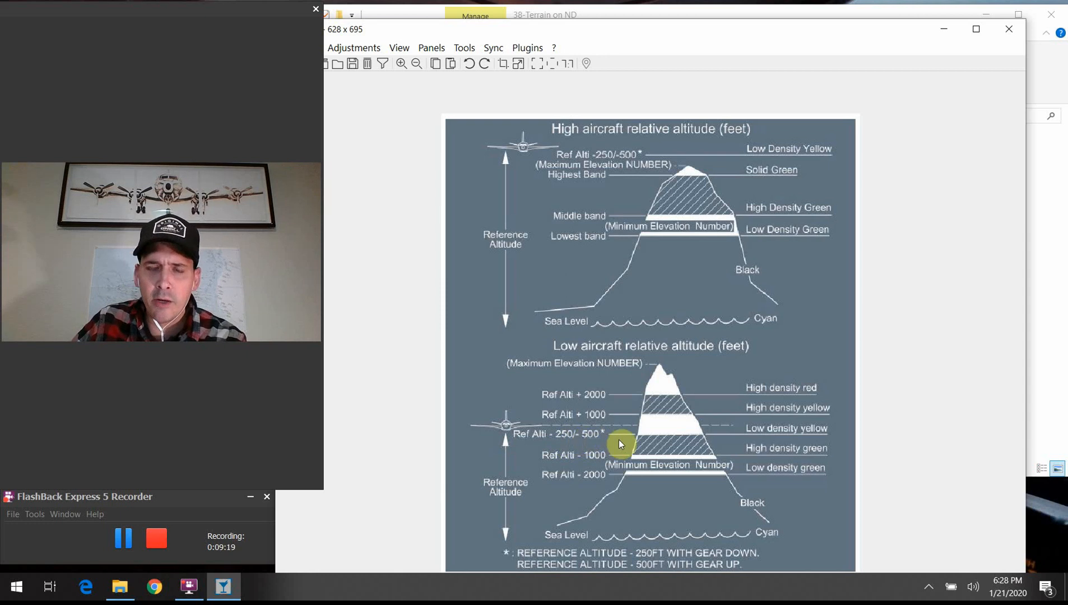
pyautogui.moveTo(708, 425)
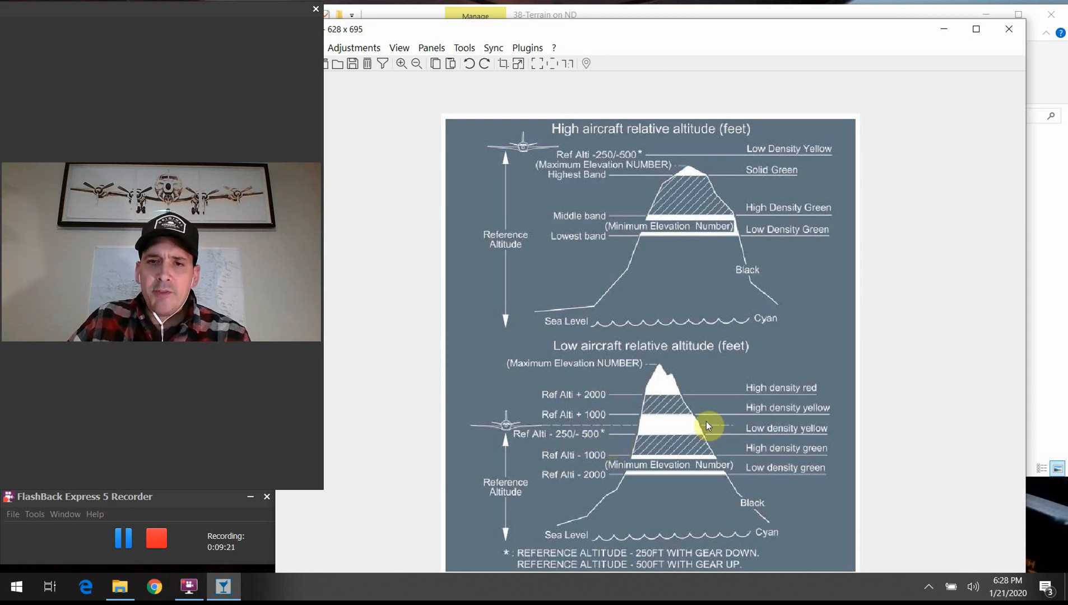
pyautogui.moveTo(745, 426)
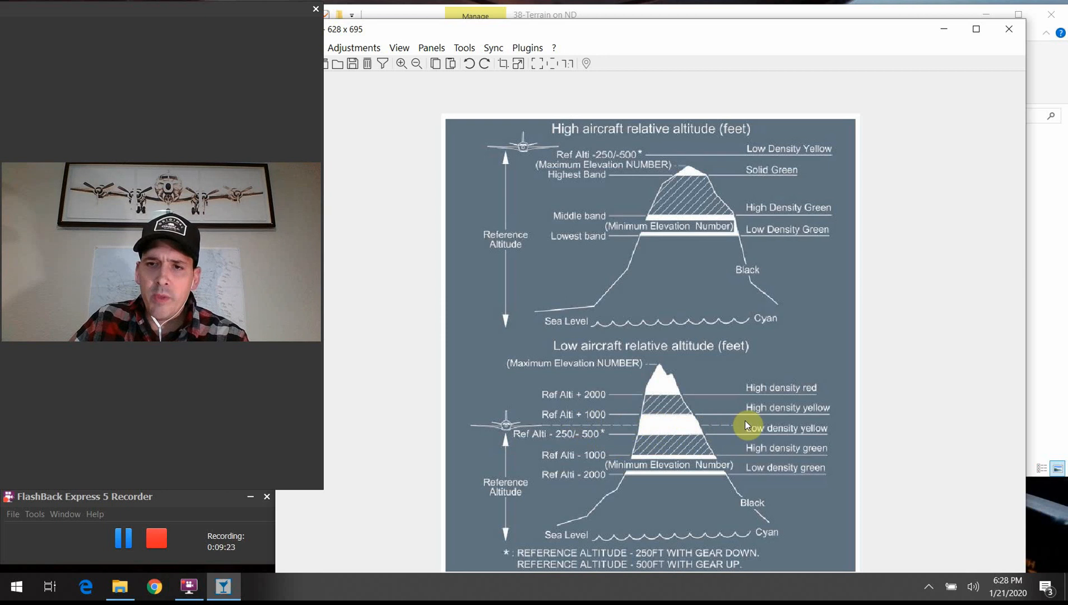
pyautogui.moveTo(656, 416)
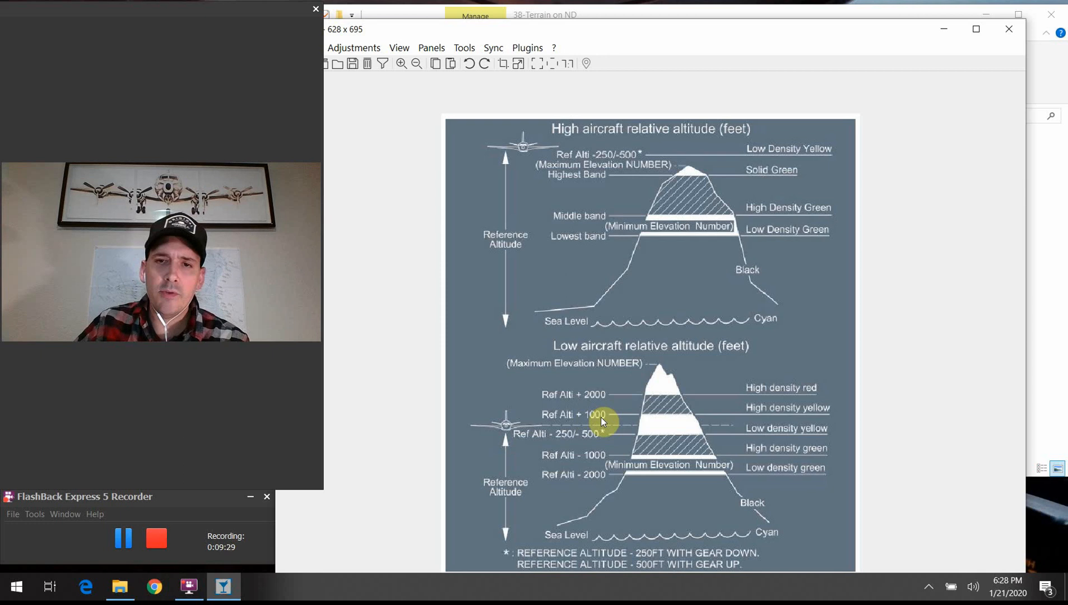
pyautogui.moveTo(580, 398)
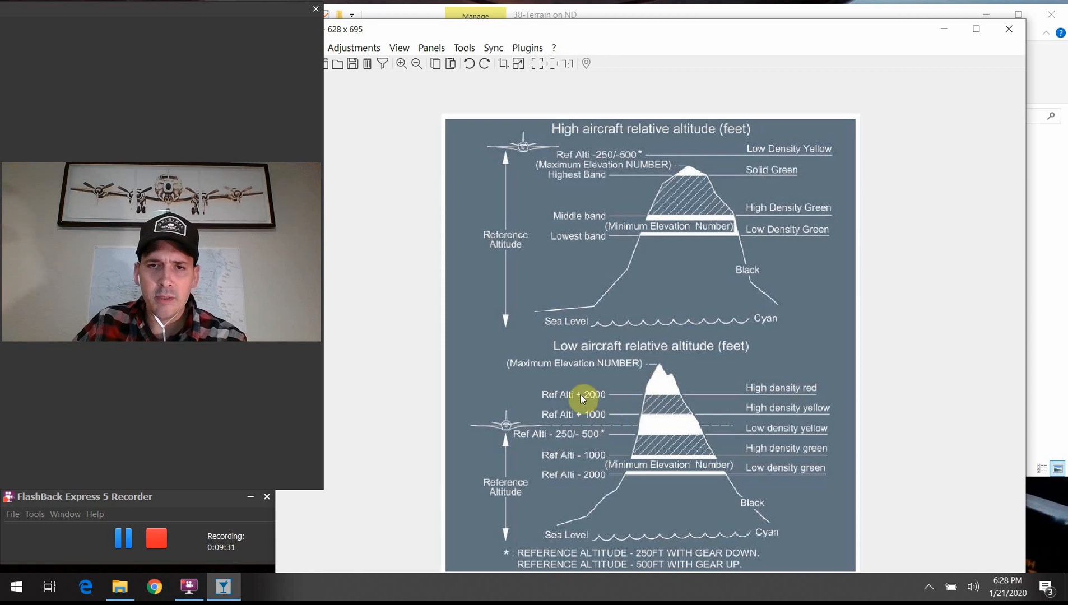
pyautogui.moveTo(700, 380)
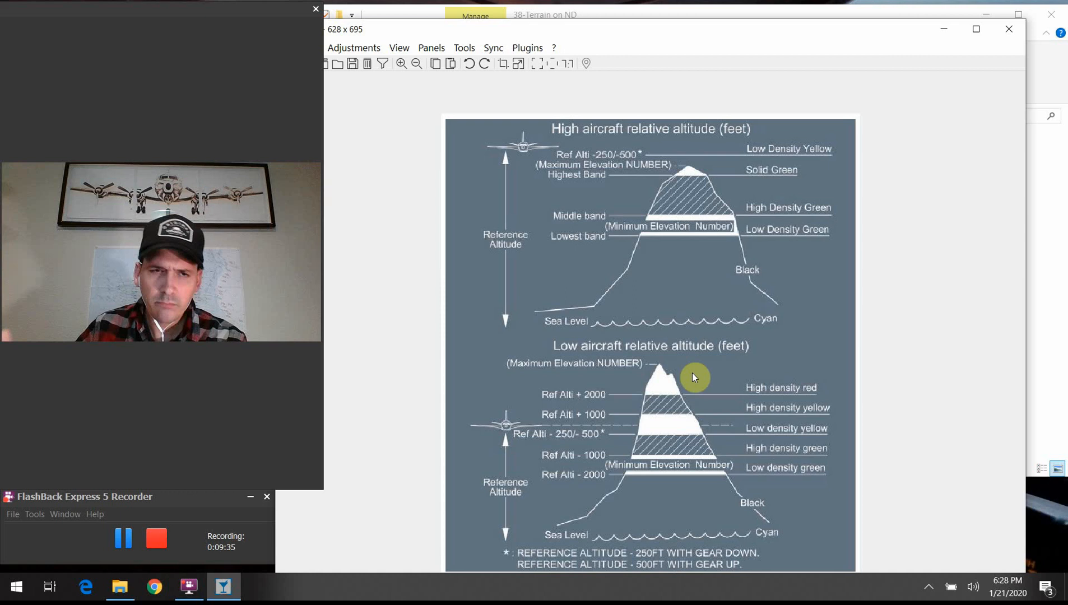
pyautogui.moveTo(638, 422)
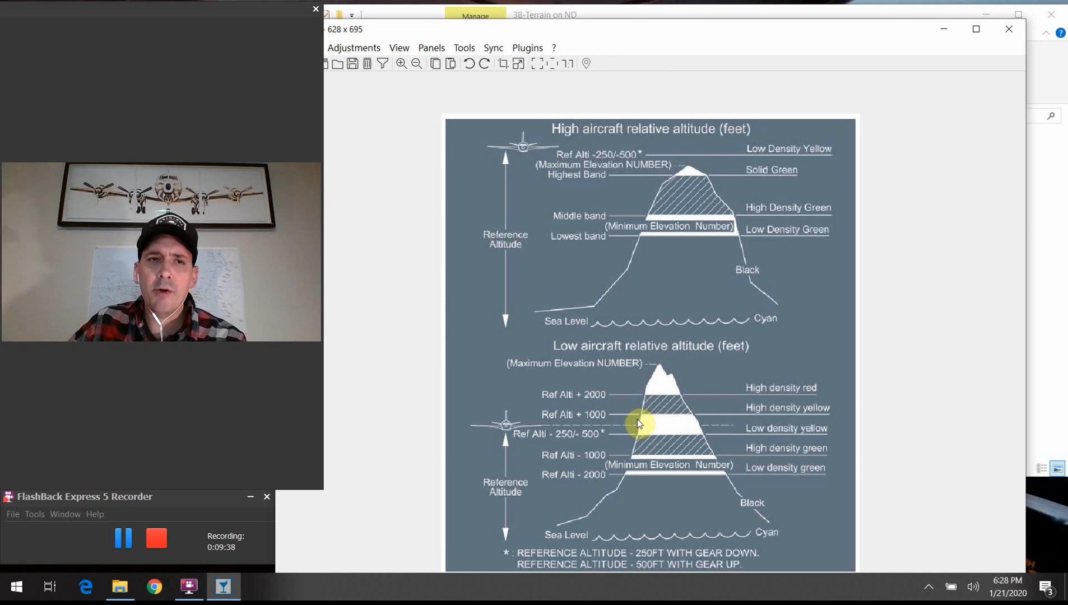
pyautogui.moveTo(622, 403)
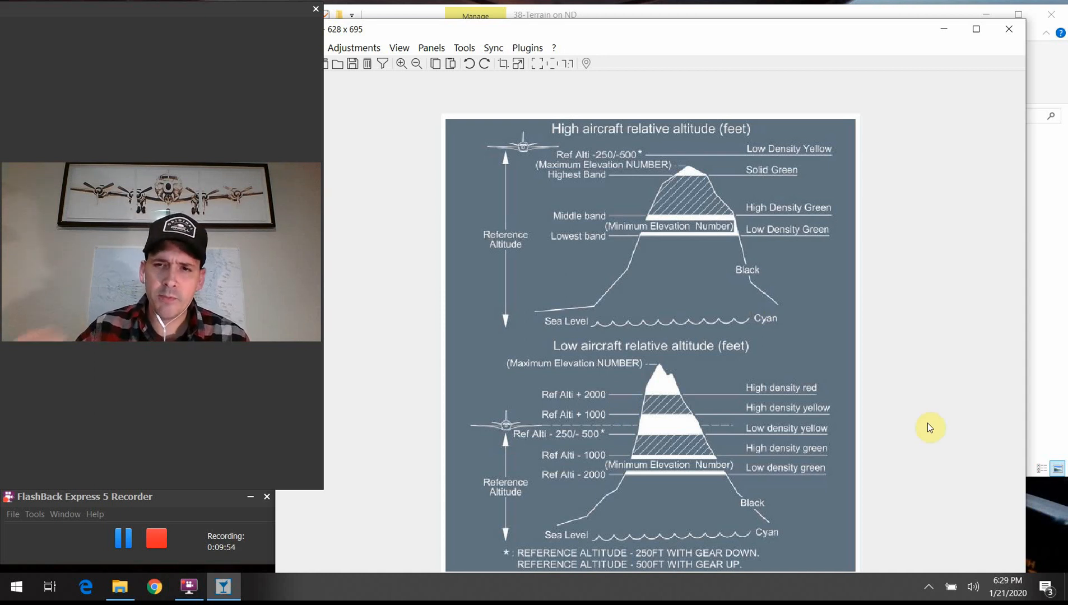
pyautogui.moveTo(1013, 41)
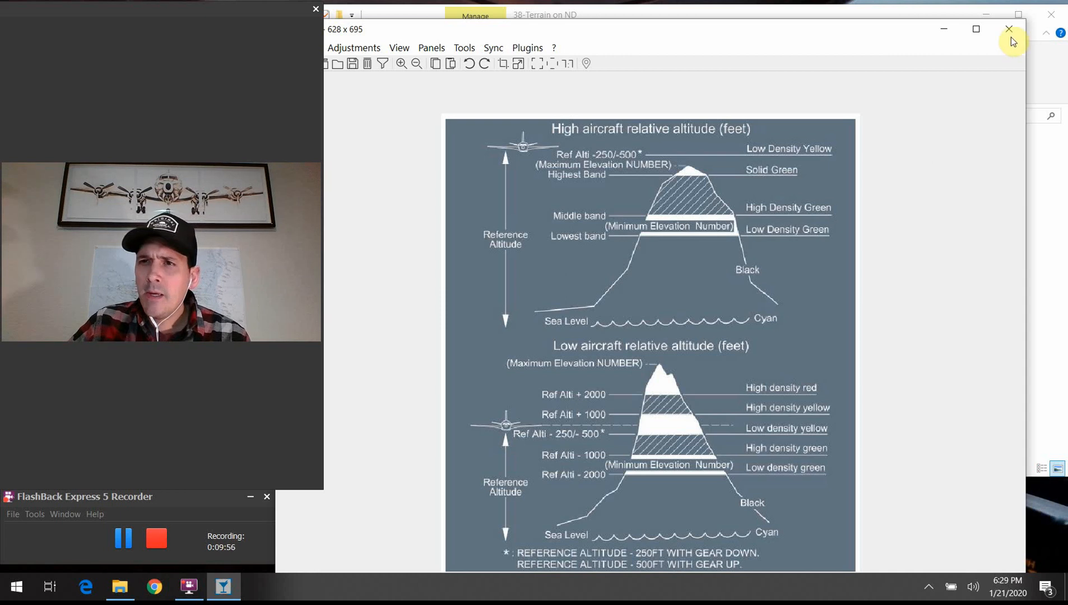
# Step: Close the 2a diagram so the 38-Terrain on ND folder shows again
pyautogui.click(1008, 29)
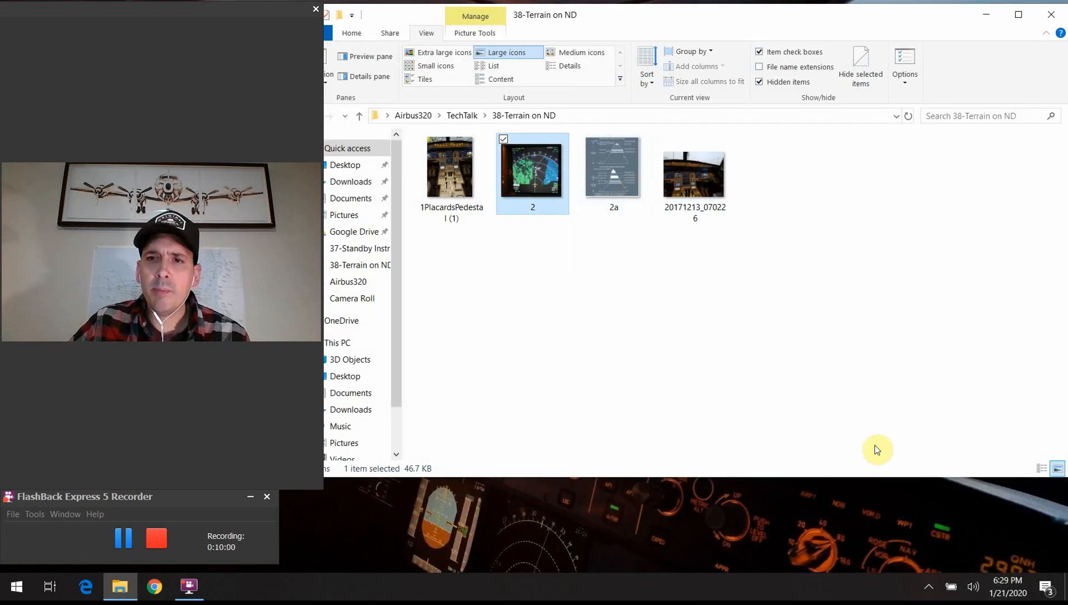
# Step: Reopen image 2, the navigation display photo with green and blue terrain
pyautogui.doubleClick(532, 166)
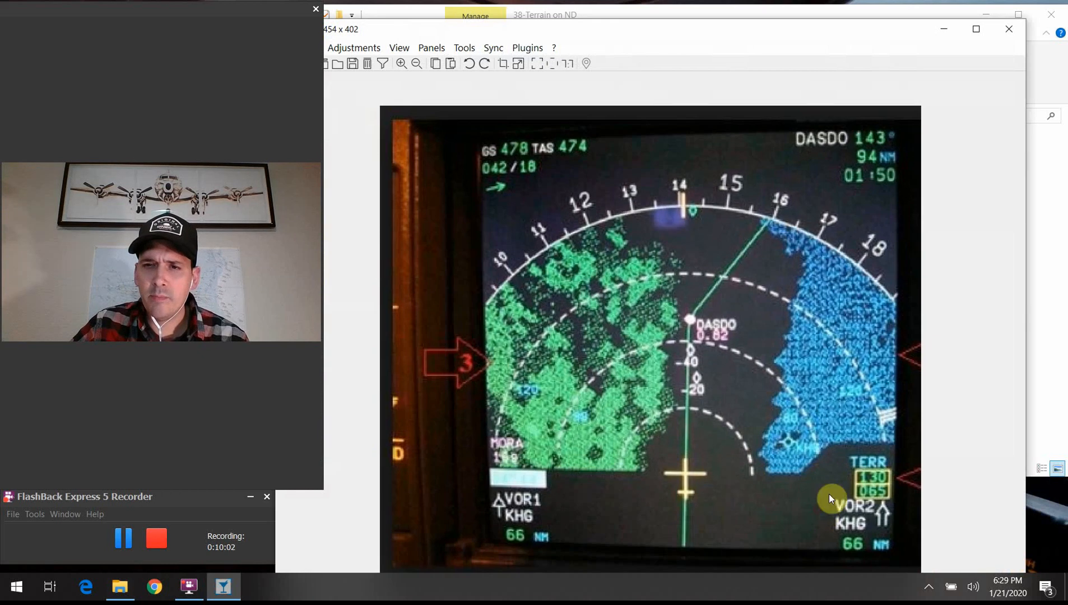
pyautogui.moveTo(881, 460)
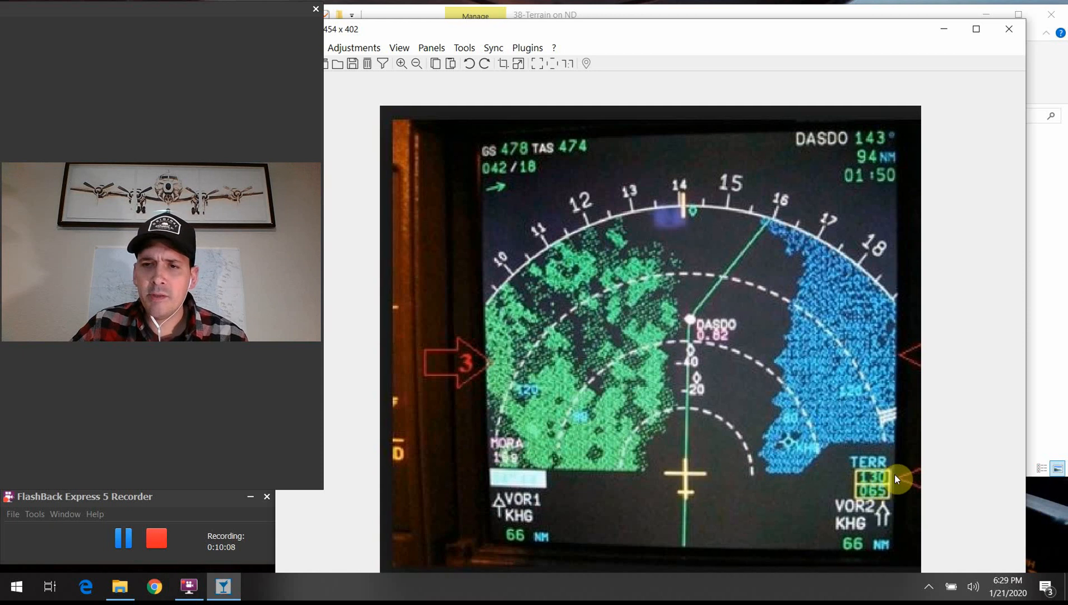
pyautogui.moveTo(721, 389)
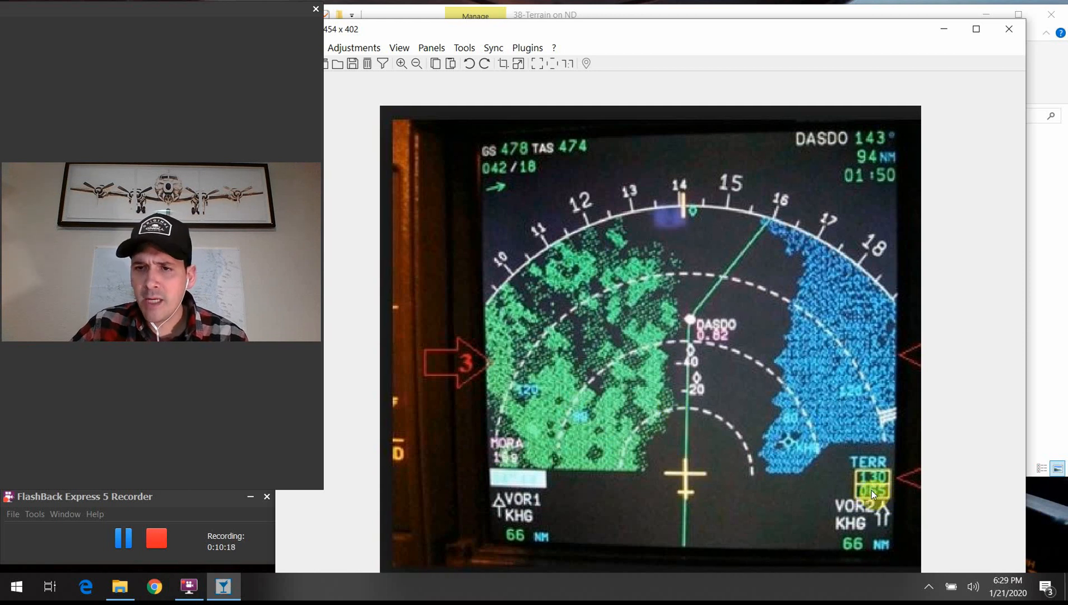
pyautogui.moveTo(633, 431)
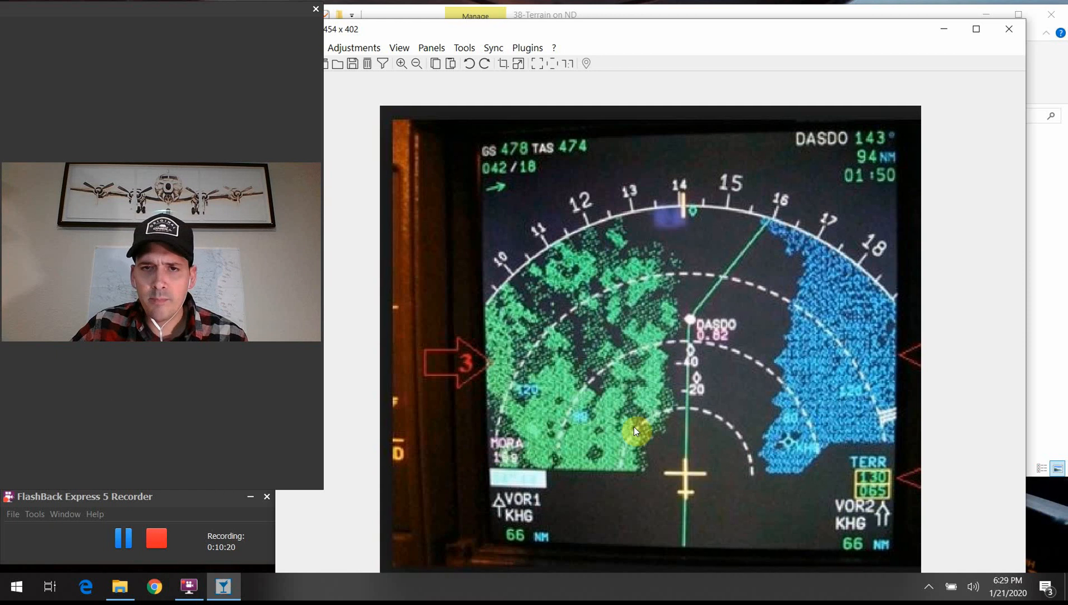
pyautogui.moveTo(668, 431)
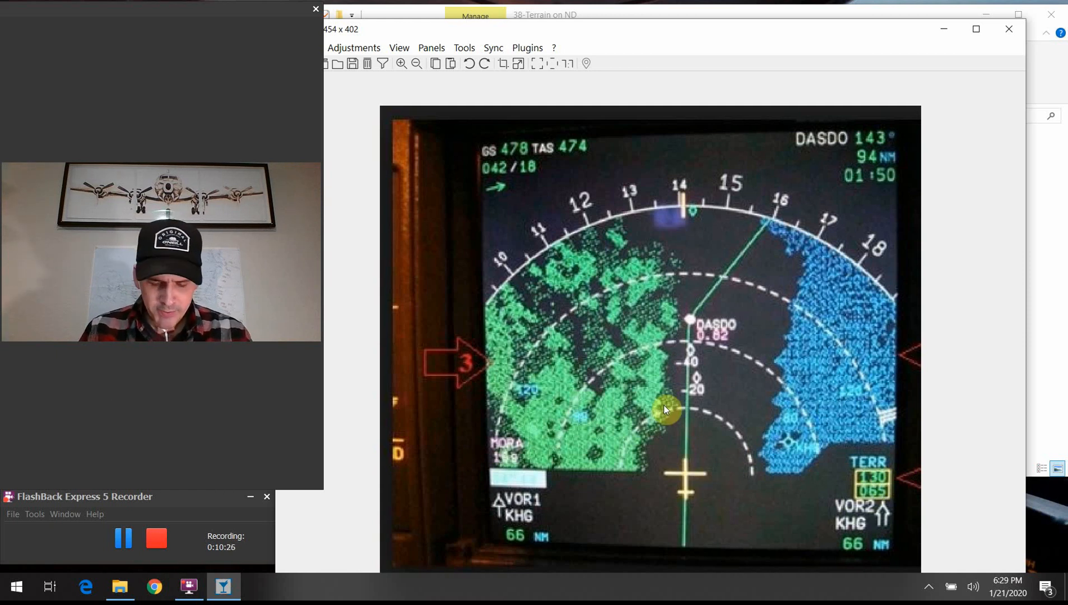
pyautogui.moveTo(754, 306)
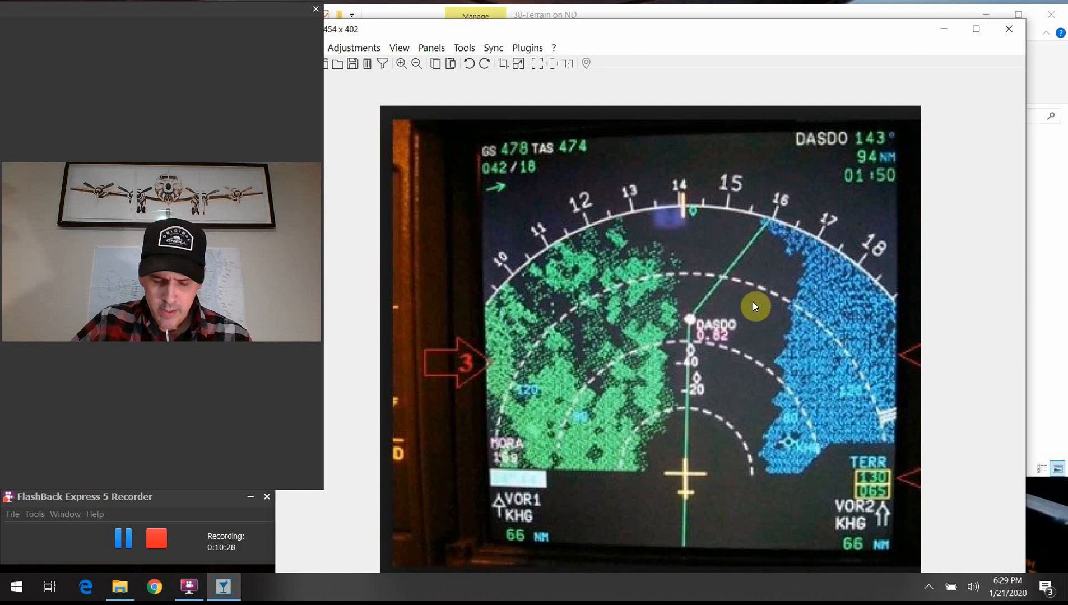
pyautogui.moveTo(863, 237)
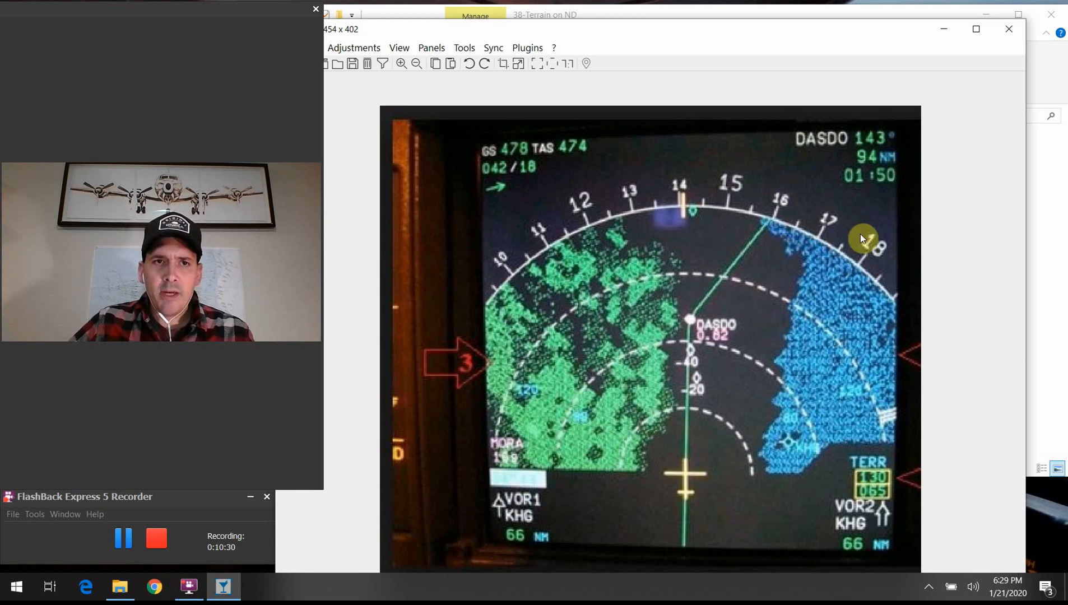
pyautogui.moveTo(867, 36)
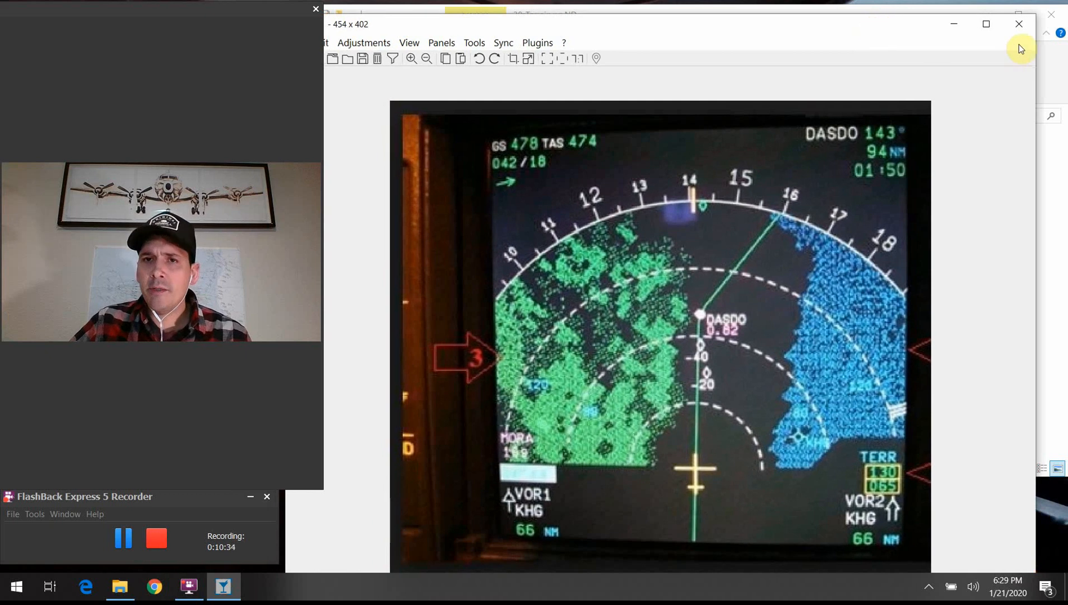
pyautogui.moveTo(849, 30)
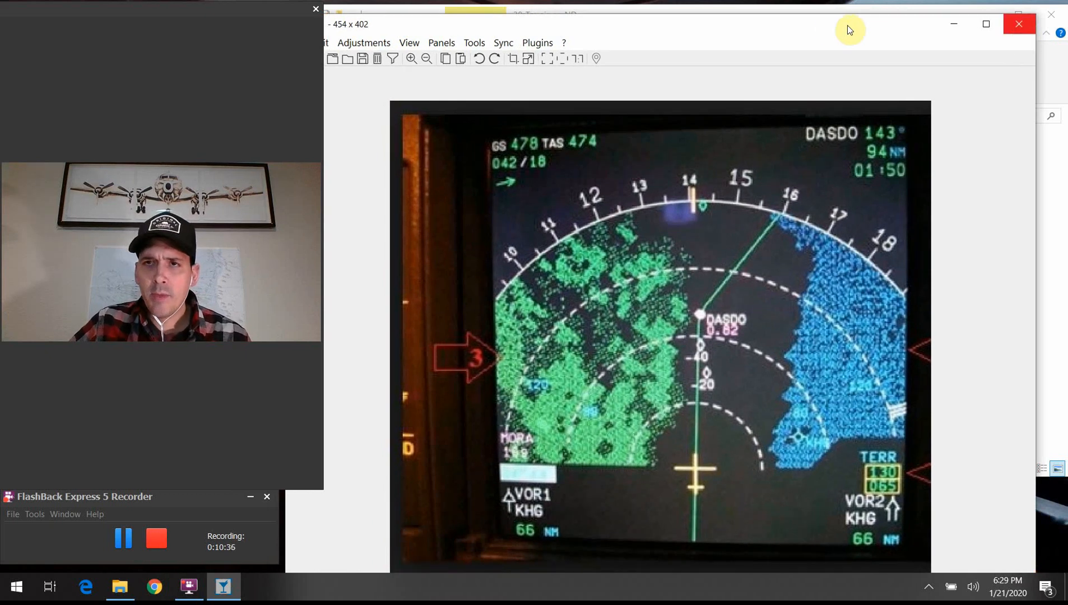